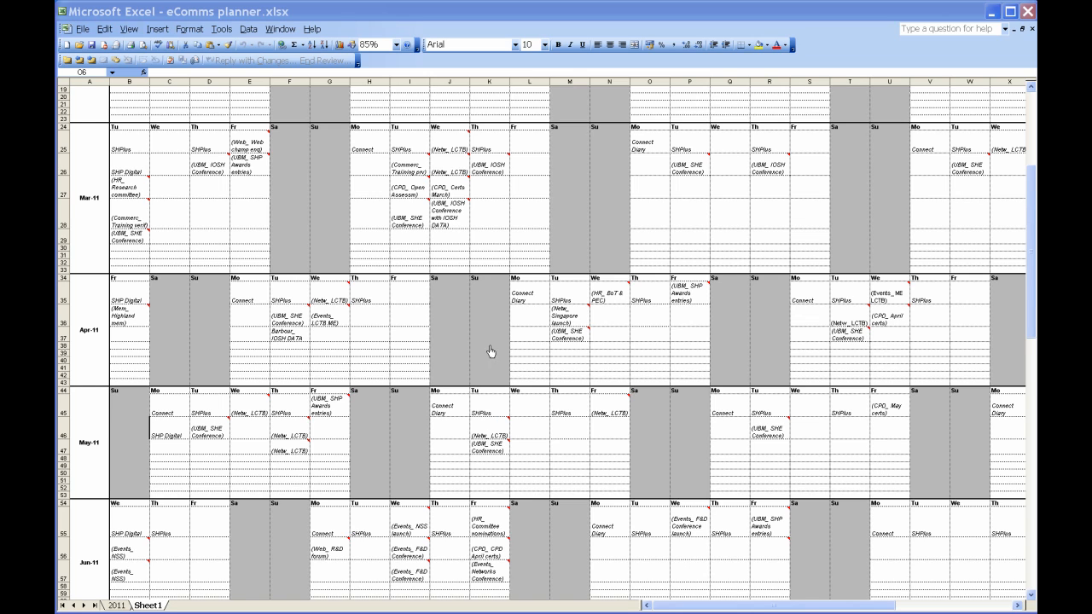
{"action": "mouse_move", "coordinate": [448, 252]}
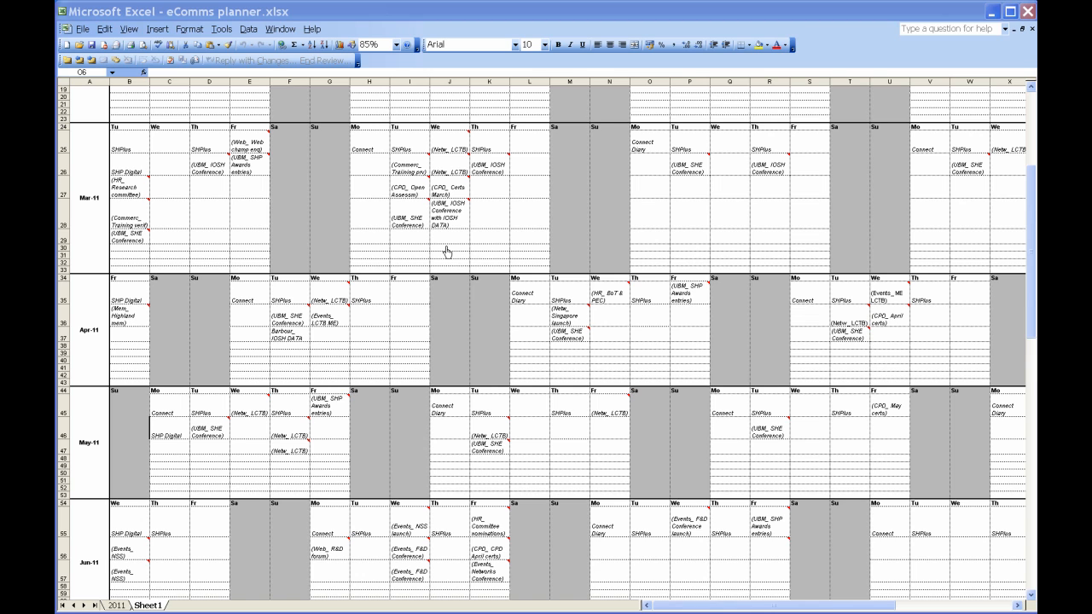
{"action": "mouse_move", "coordinate": [445, 248]}
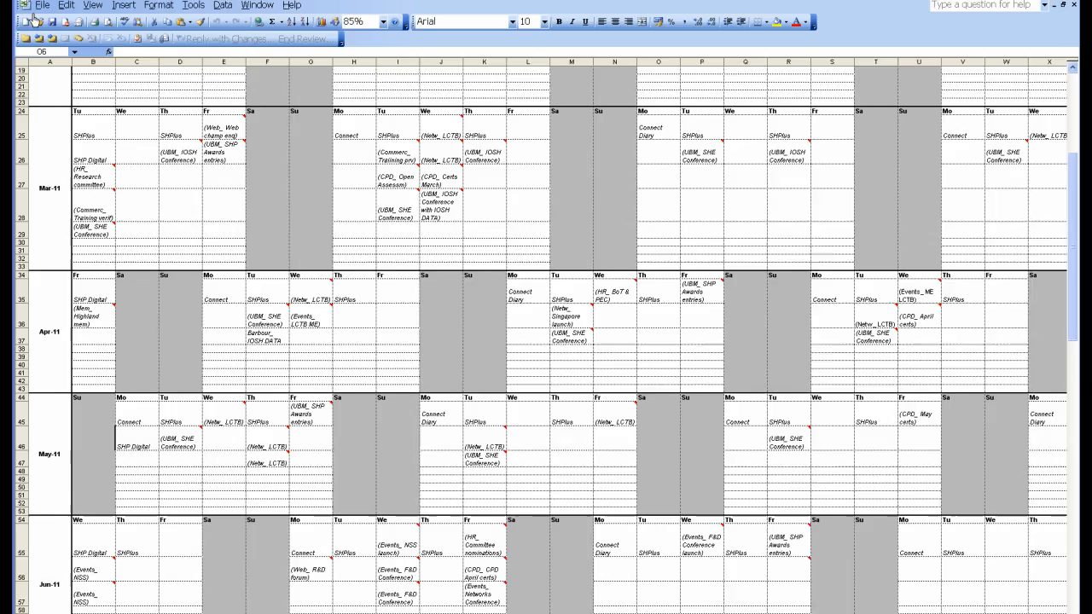
Step: Open Excel's Print settings and keep PDFill PDF&Image Writer as the printer
{"action": "left_click", "coordinate": [41, 5]}
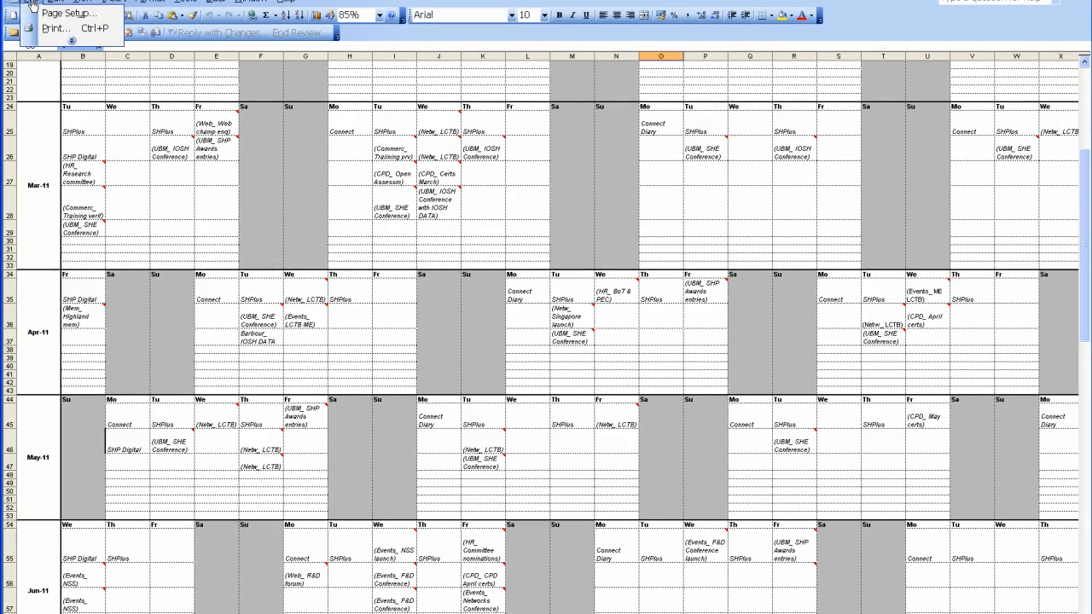
{"action": "left_click", "coordinate": [56, 28]}
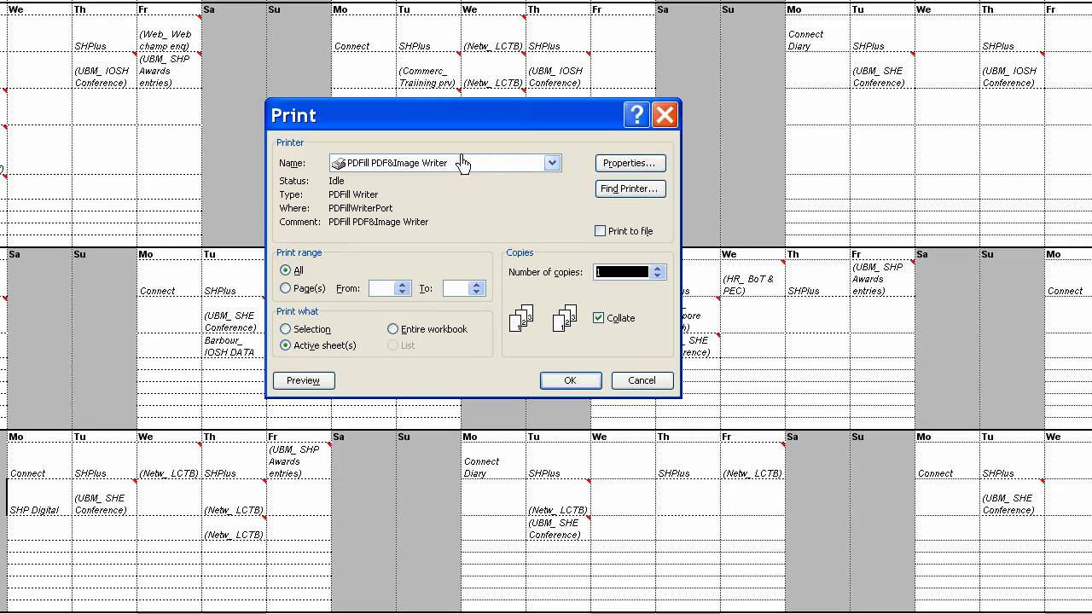
{"action": "left_click", "coordinate": [552, 163]}
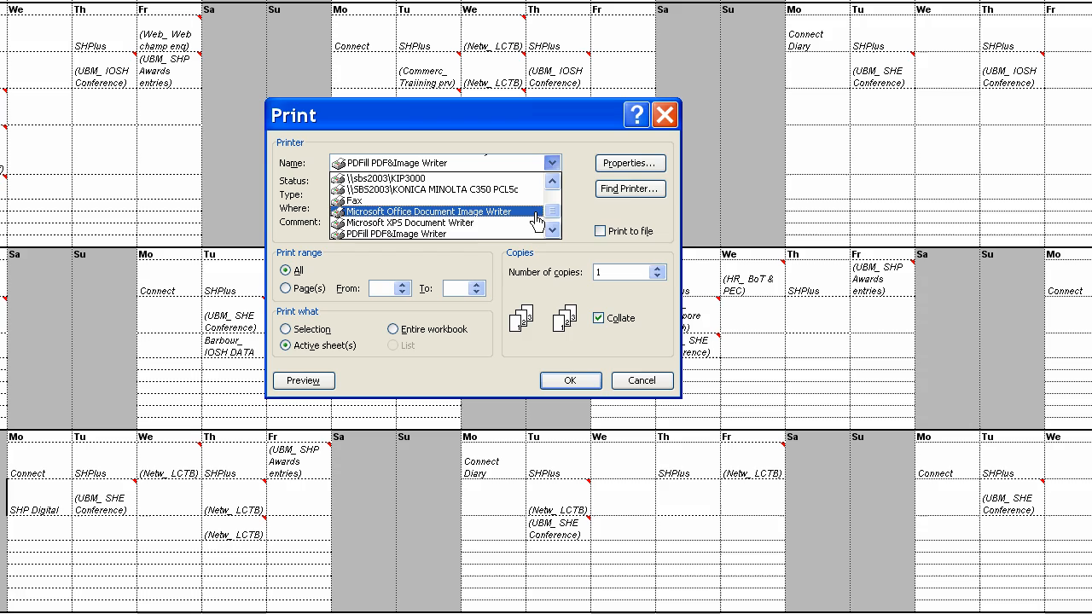
{"action": "left_click", "coordinate": [395, 233]}
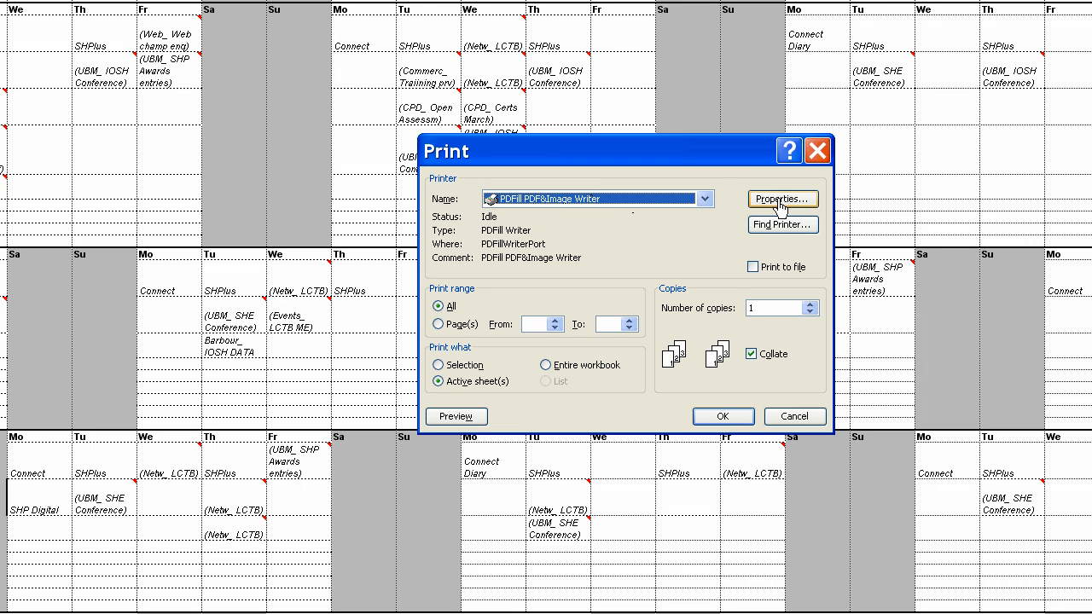
Step: Pick the PDFill writer's paper size in its advanced properties, then close the Print dialog
{"action": "left_click", "coordinate": [781, 199]}
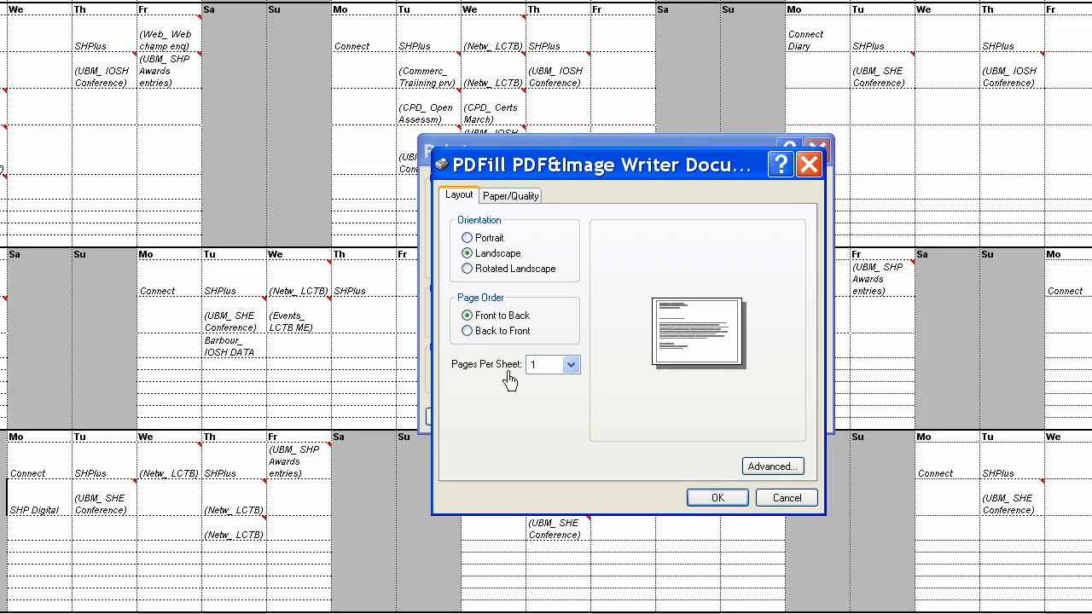
{"action": "left_click", "coordinate": [510, 195]}
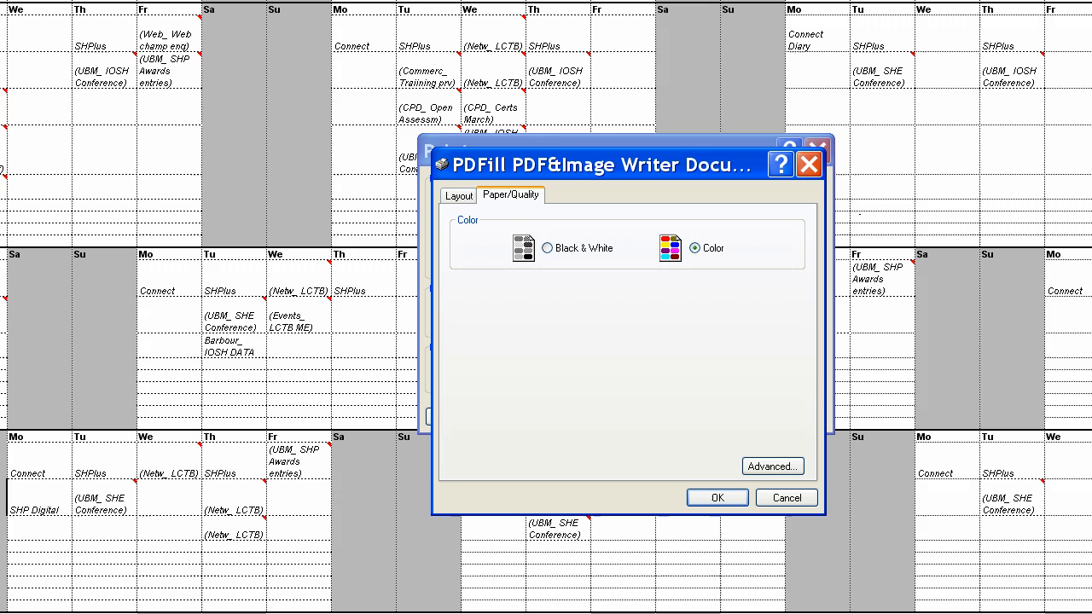
{"action": "left_click", "coordinate": [772, 466]}
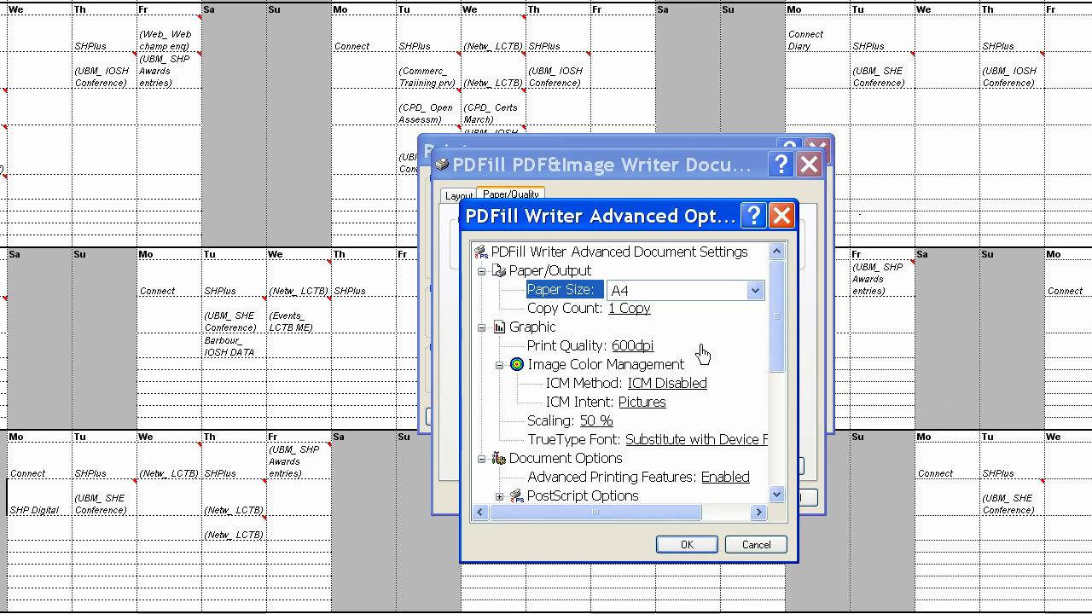
{"action": "left_click", "coordinate": [754, 290]}
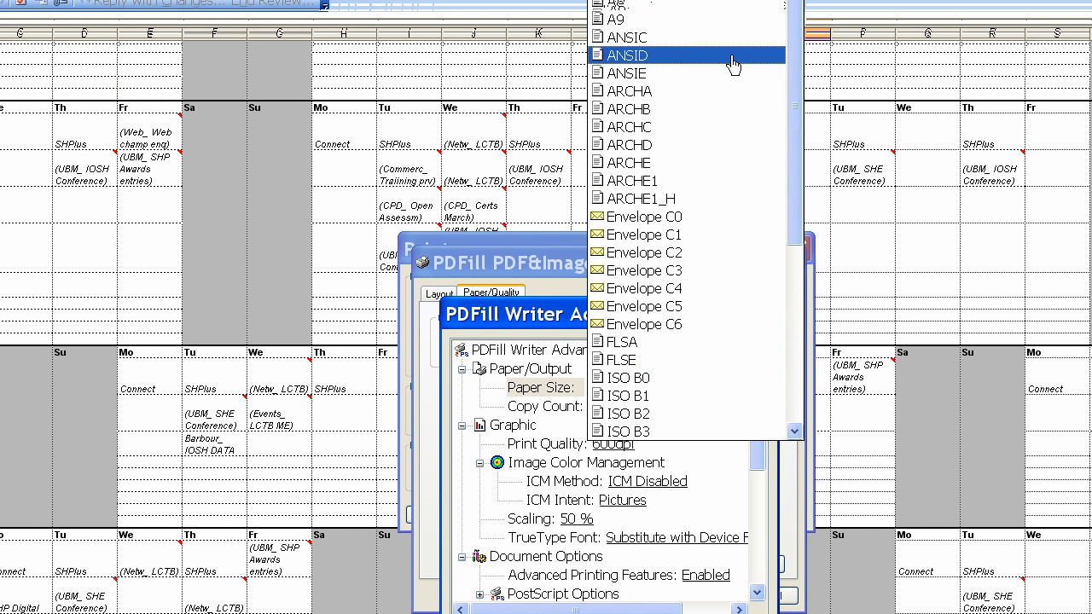
{"action": "scroll", "scroll_direction": "up", "scroll_amount": 3}
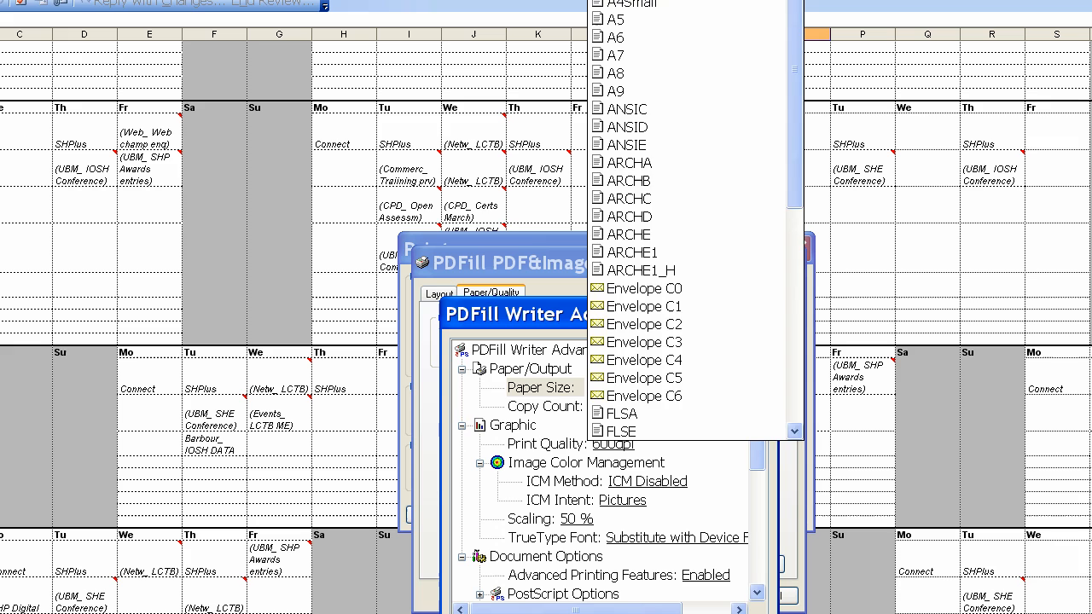
{"action": "left_click", "coordinate": [614, 1]}
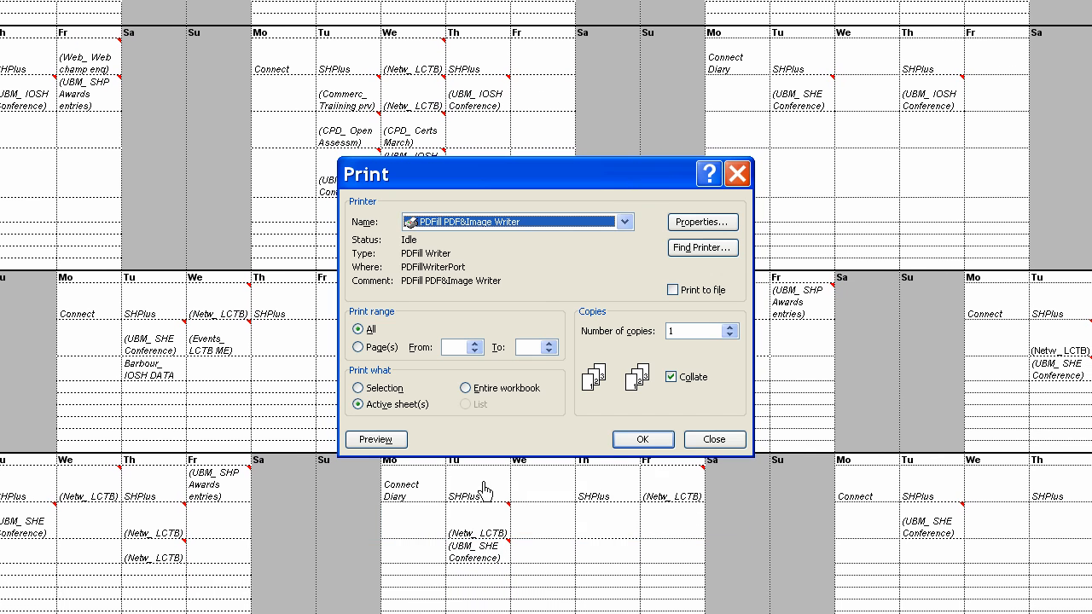
{"action": "mouse_move", "coordinate": [461, 443]}
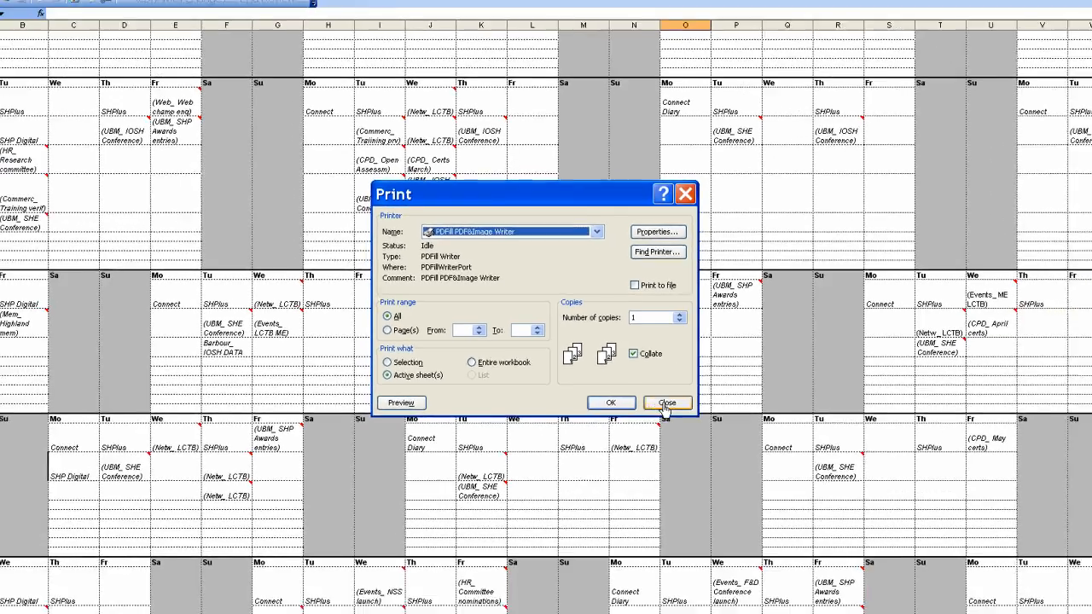
{"action": "left_click", "coordinate": [666, 403]}
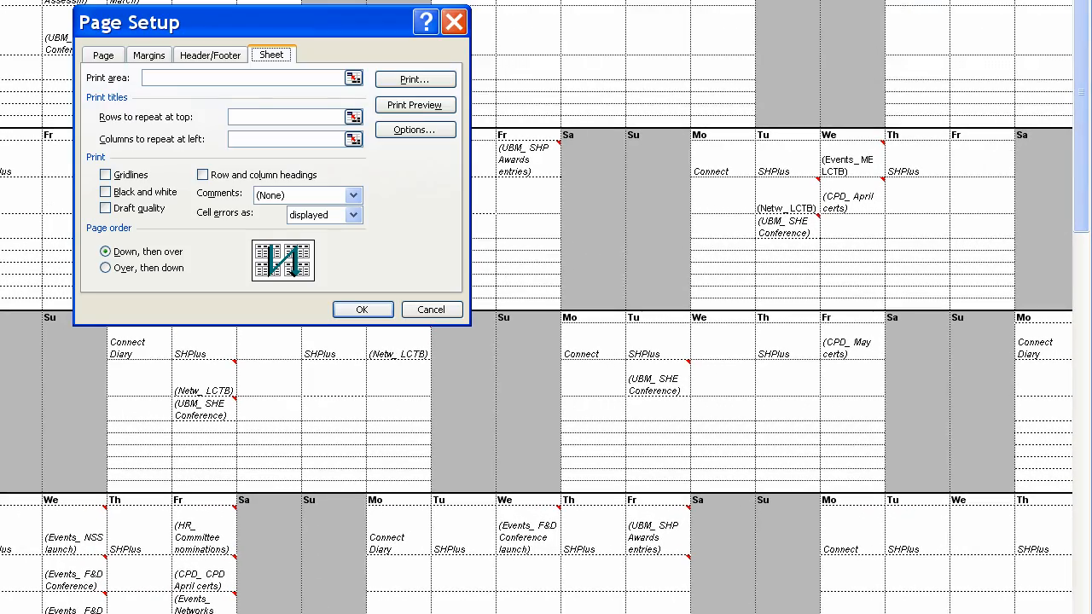
Step: Scale the landscape A3 sheet to fit 1 page wide by 1 tall
{"action": "left_click", "coordinate": [103, 54]}
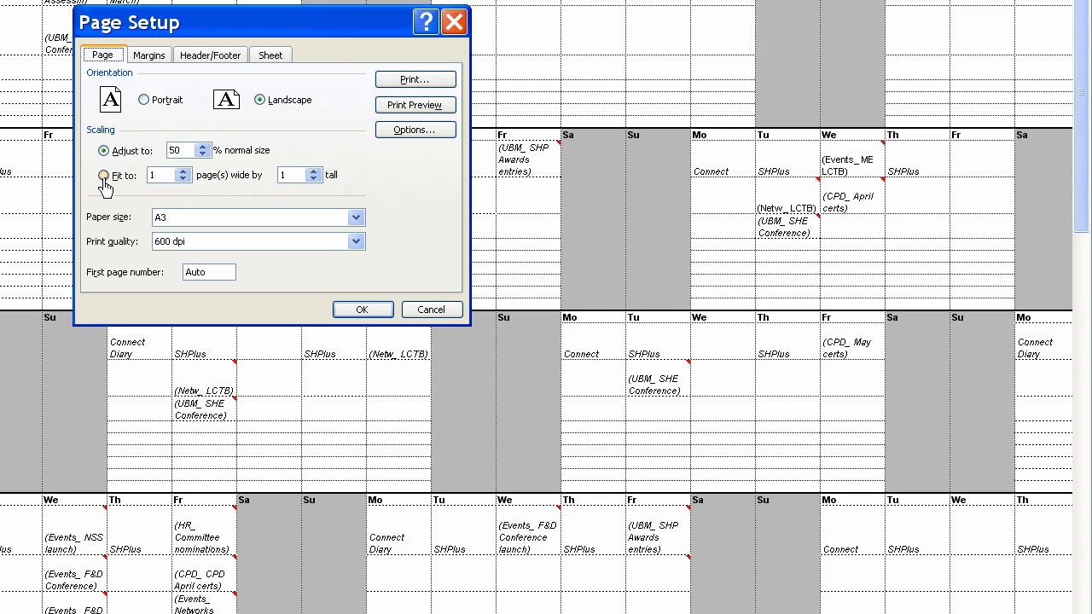
{"action": "left_click", "coordinate": [105, 176]}
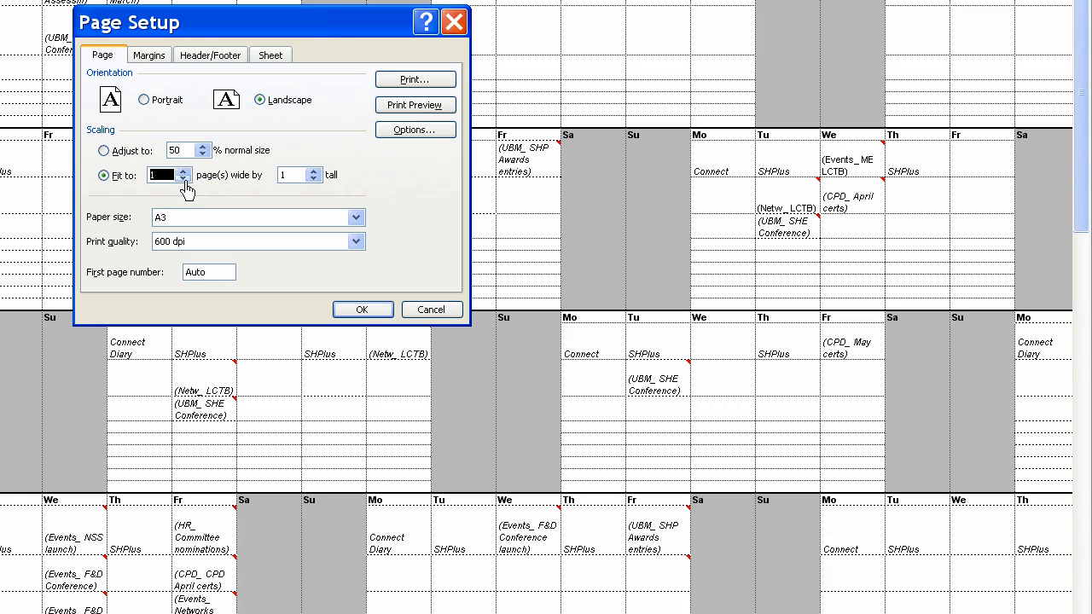
{"action": "mouse_move", "coordinate": [241, 197]}
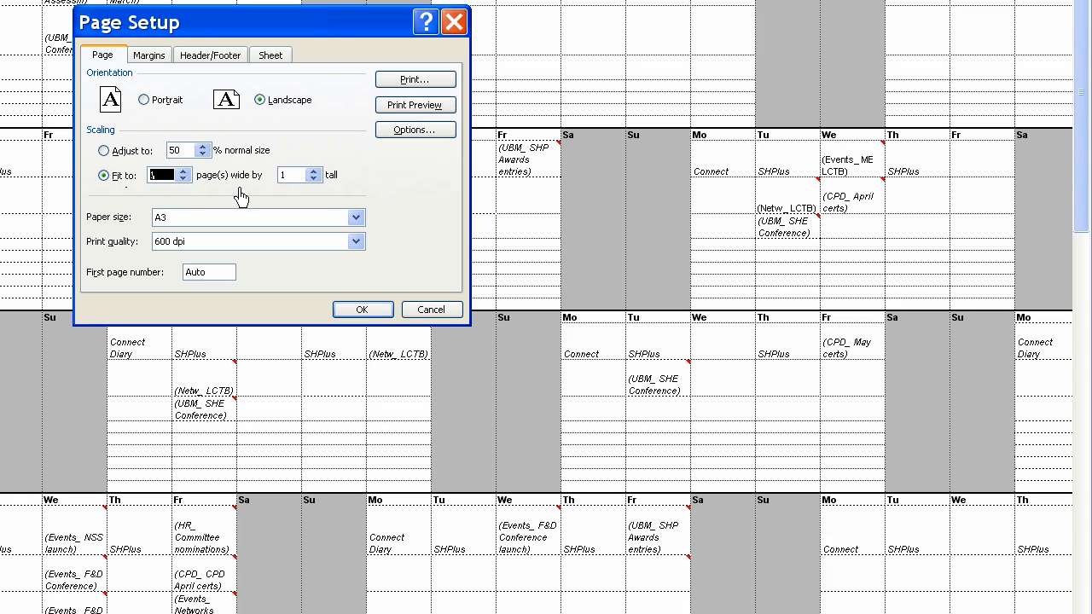
{"action": "left_click", "coordinate": [148, 54]}
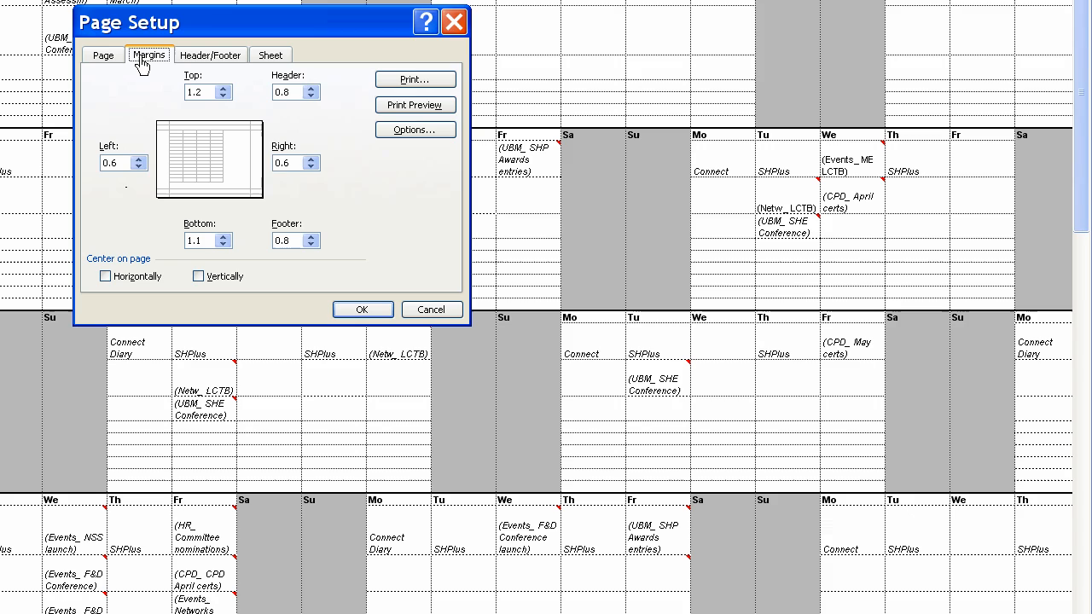
{"action": "mouse_move", "coordinate": [186, 182]}
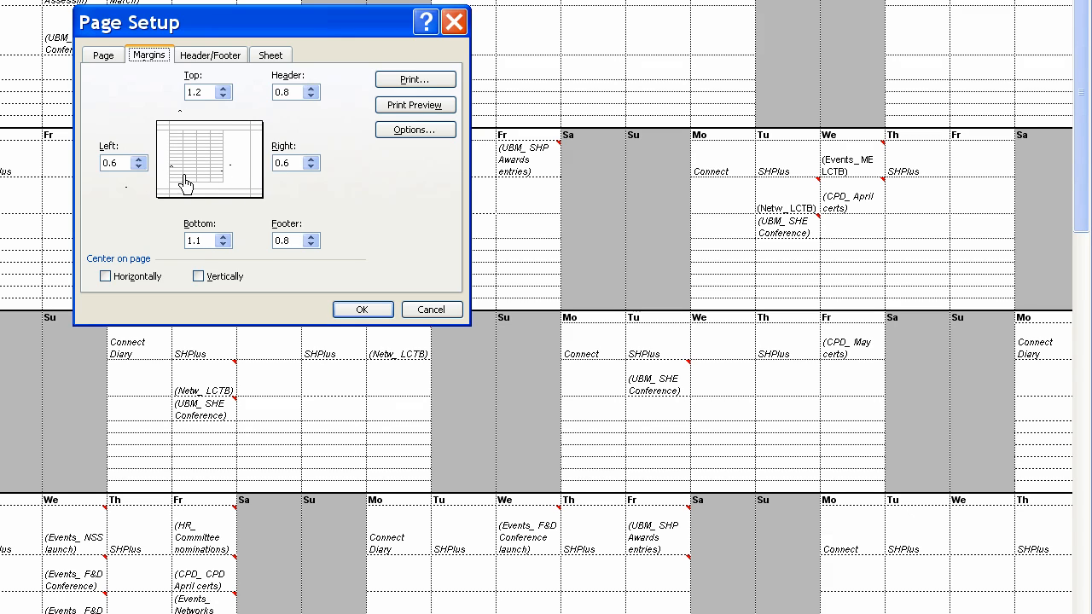
{"action": "mouse_move", "coordinate": [196, 165]}
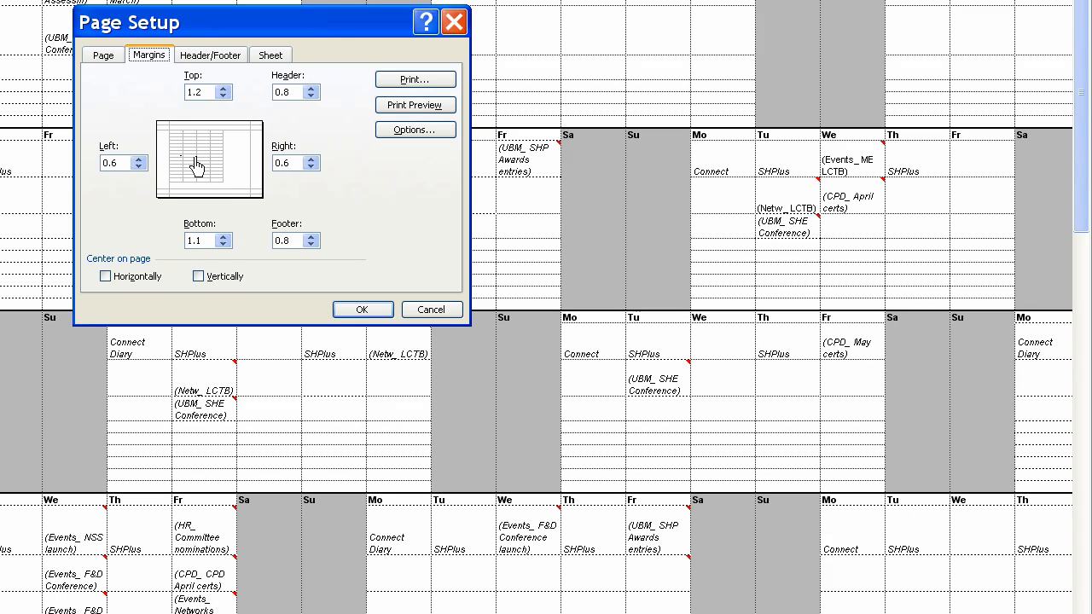
Step: Center the planner horizontally and vertically, apply Page Setup, and preview the printout
{"action": "left_click", "coordinate": [106, 276]}
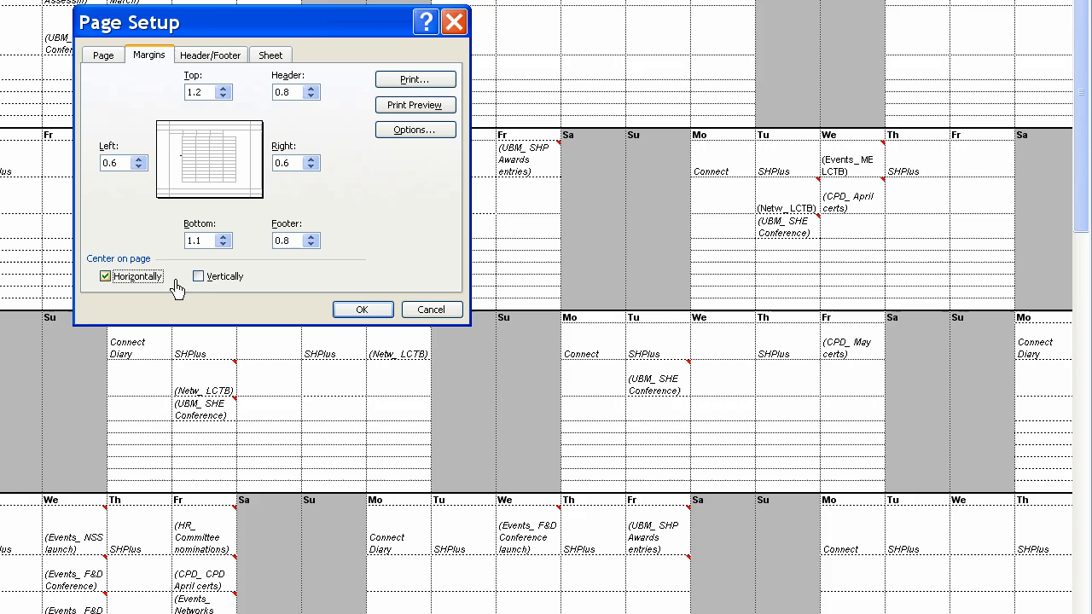
{"action": "left_click", "coordinate": [199, 276]}
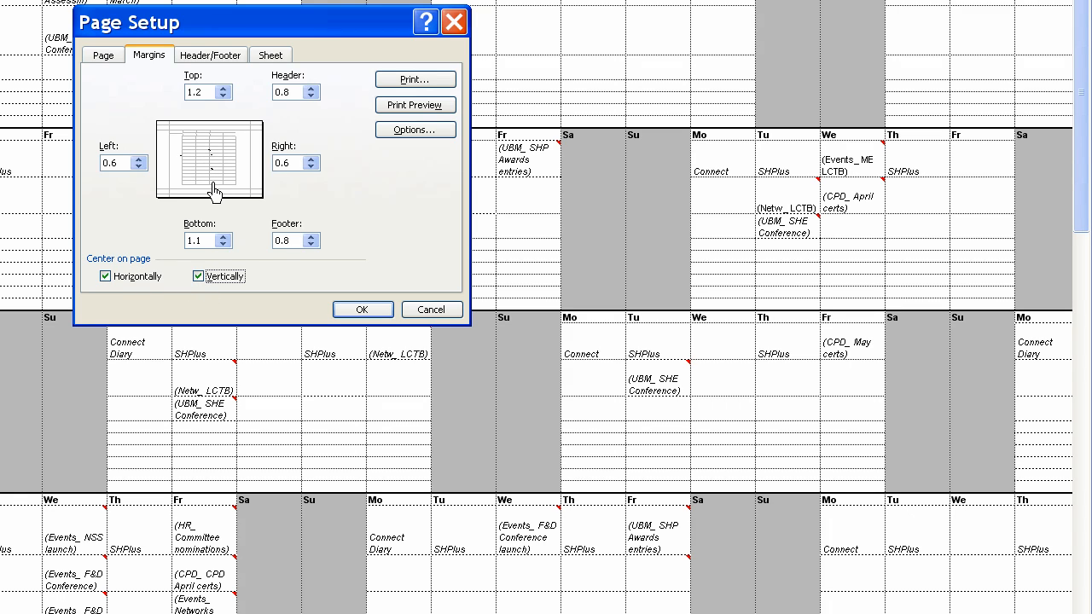
{"action": "left_click", "coordinate": [211, 55]}
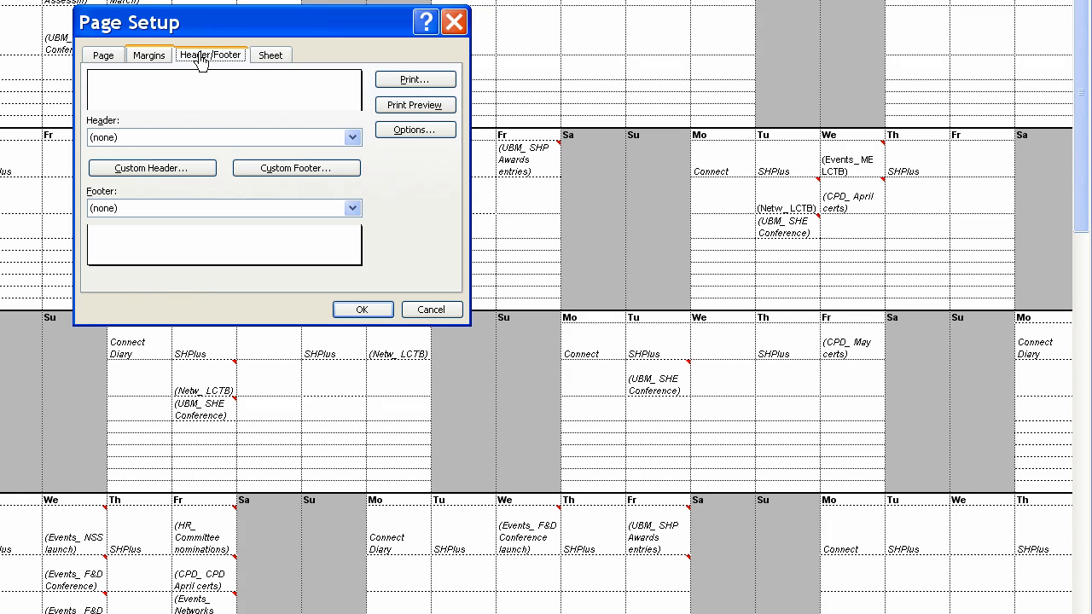
{"action": "left_click", "coordinate": [271, 54]}
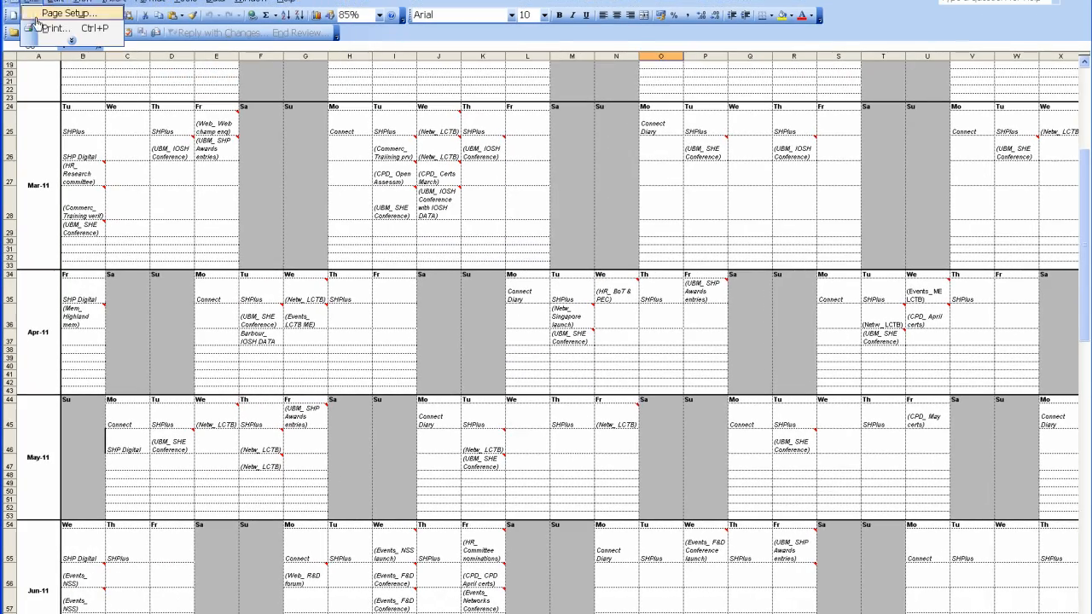
{"action": "left_click", "coordinate": [54, 28]}
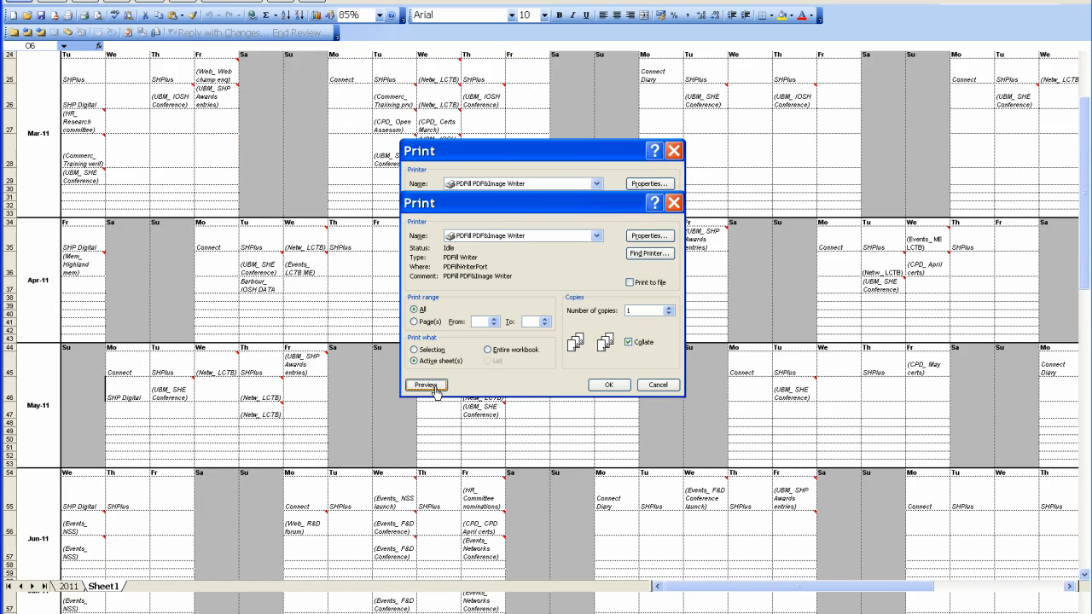
{"action": "left_click", "coordinate": [426, 385]}
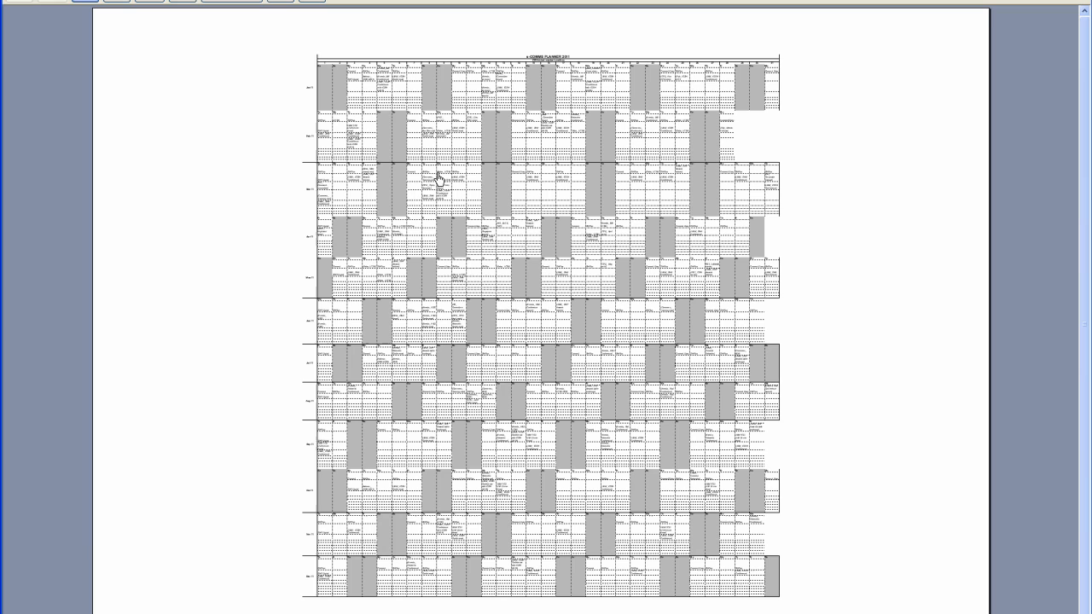
{"action": "mouse_move", "coordinate": [322, 378]}
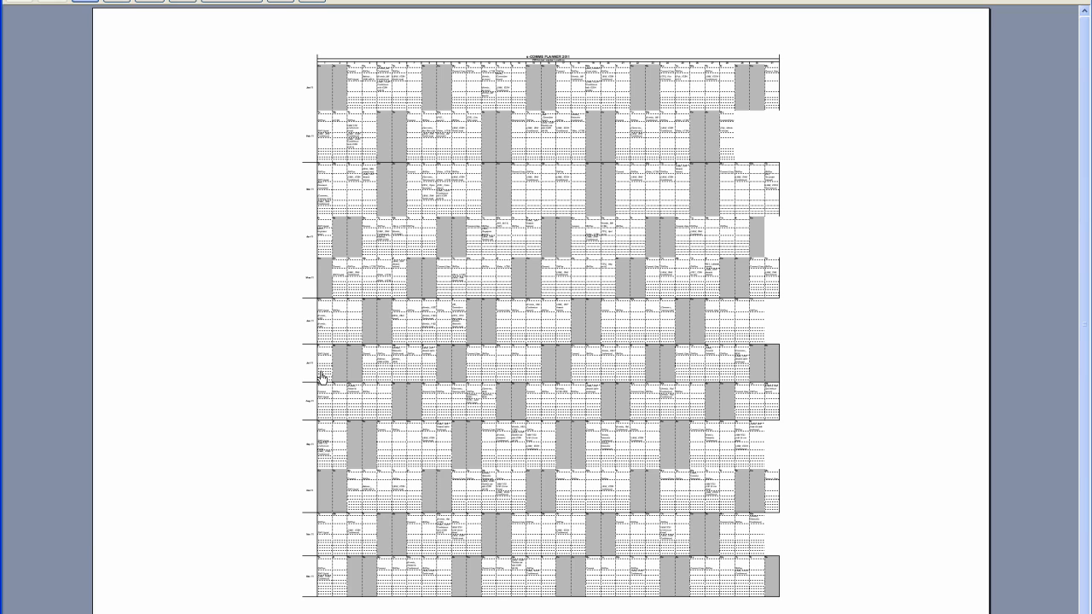
{"action": "mouse_move", "coordinate": [606, 507]}
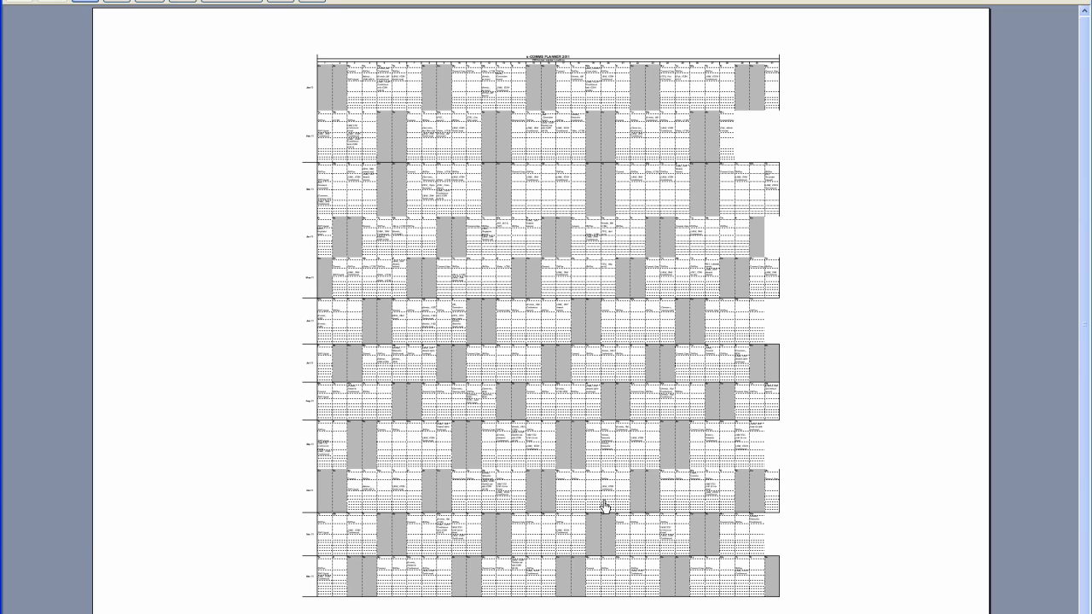
{"action": "mouse_move", "coordinate": [744, 356]}
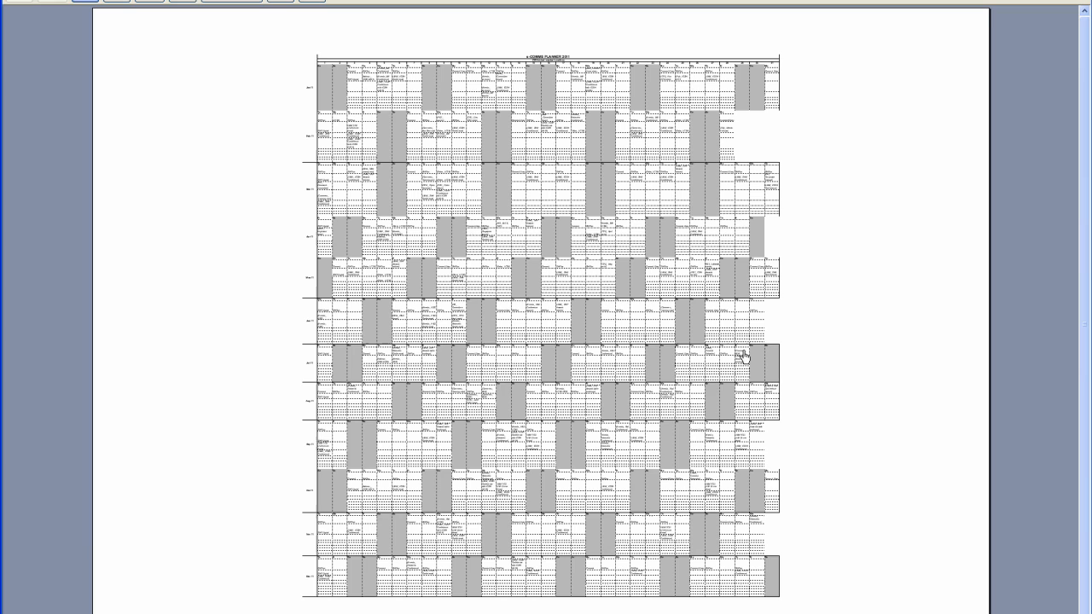
{"action": "mouse_move", "coordinate": [774, 354]}
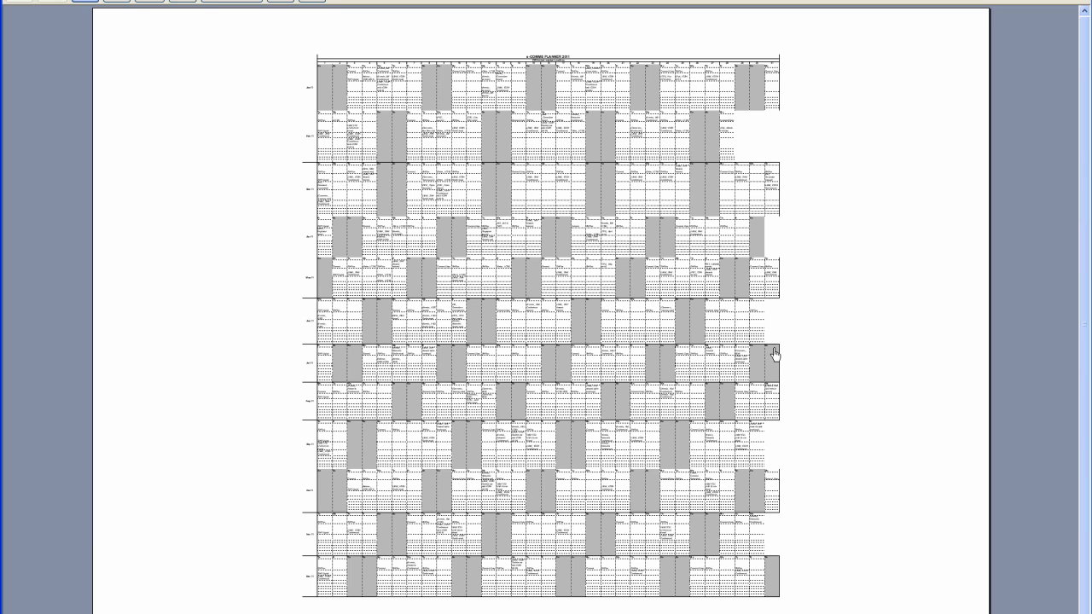
{"action": "mouse_move", "coordinate": [683, 335]}
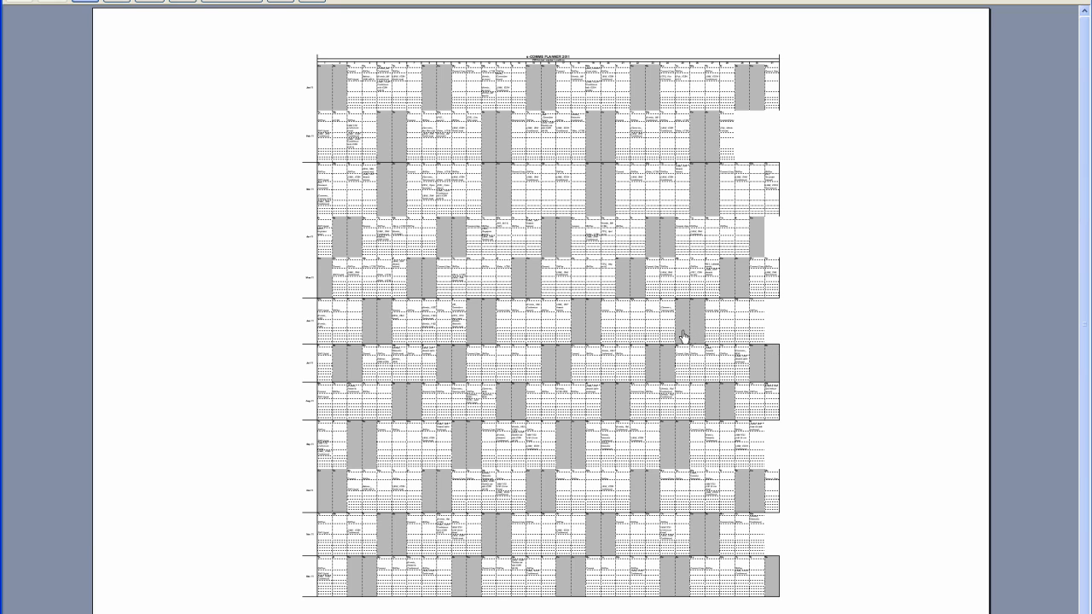
{"action": "mouse_move", "coordinate": [420, 138]}
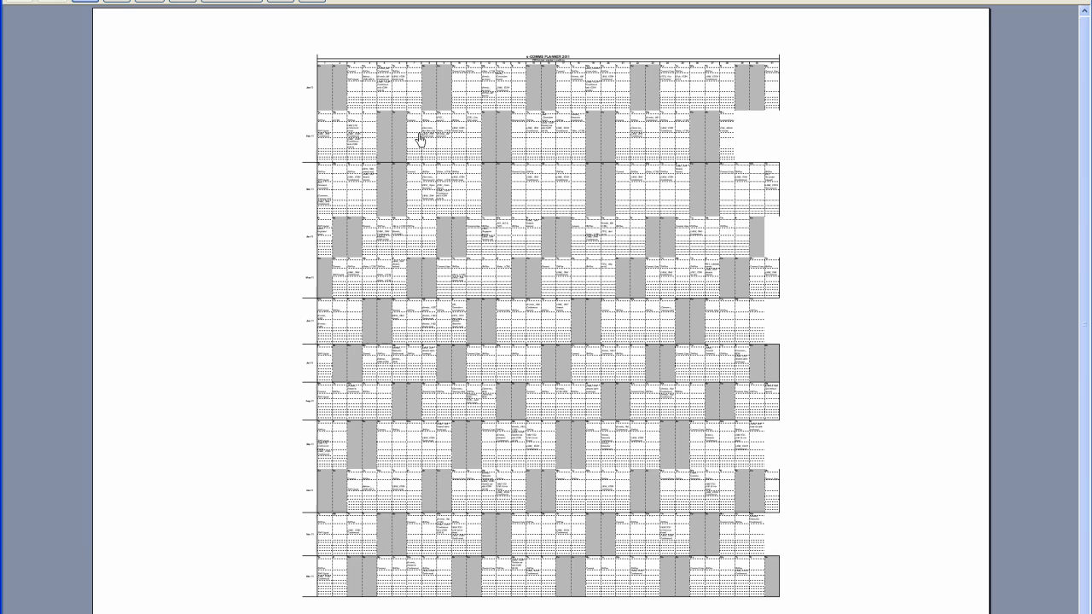
{"action": "mouse_move", "coordinate": [493, 104]}
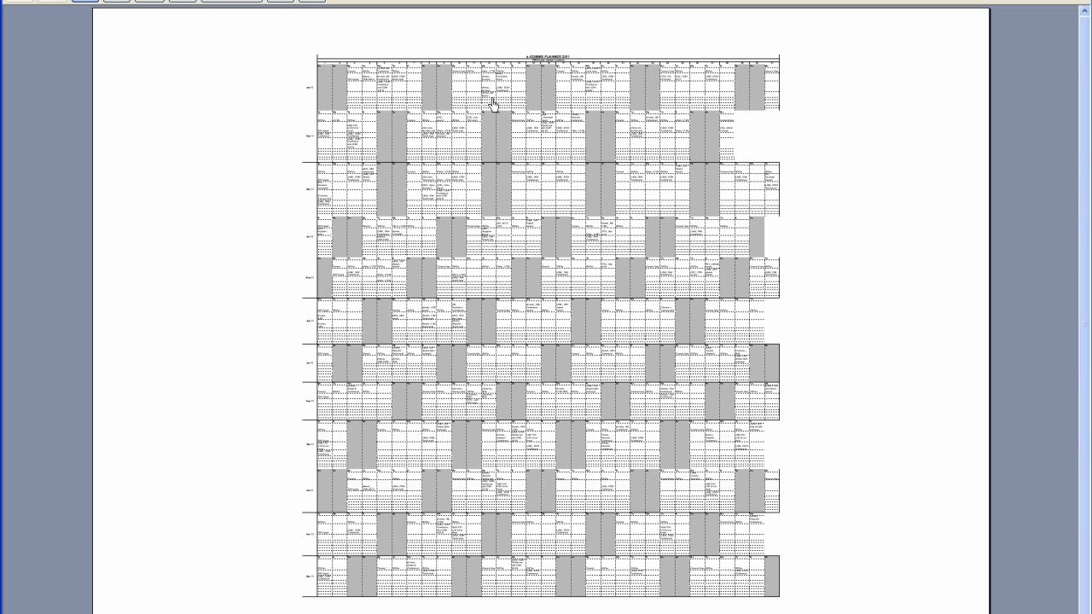
{"action": "mouse_move", "coordinate": [498, 109]}
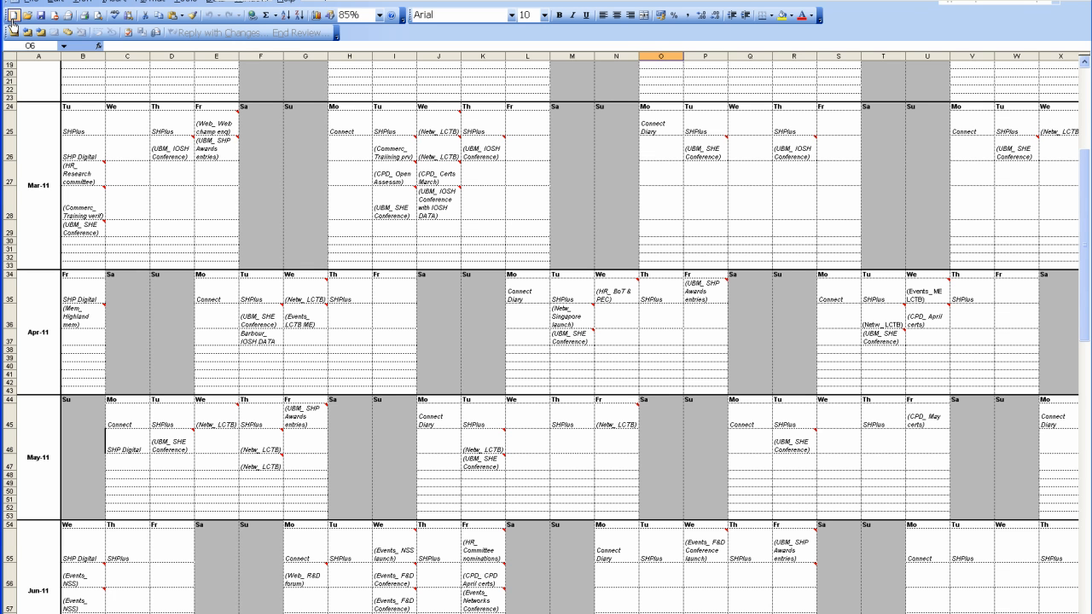
Step: Print the planner to PDFill PDF&Image Writer, bringing up the Save PDF File As dialog
{"action": "left_click", "coordinate": [10, 16]}
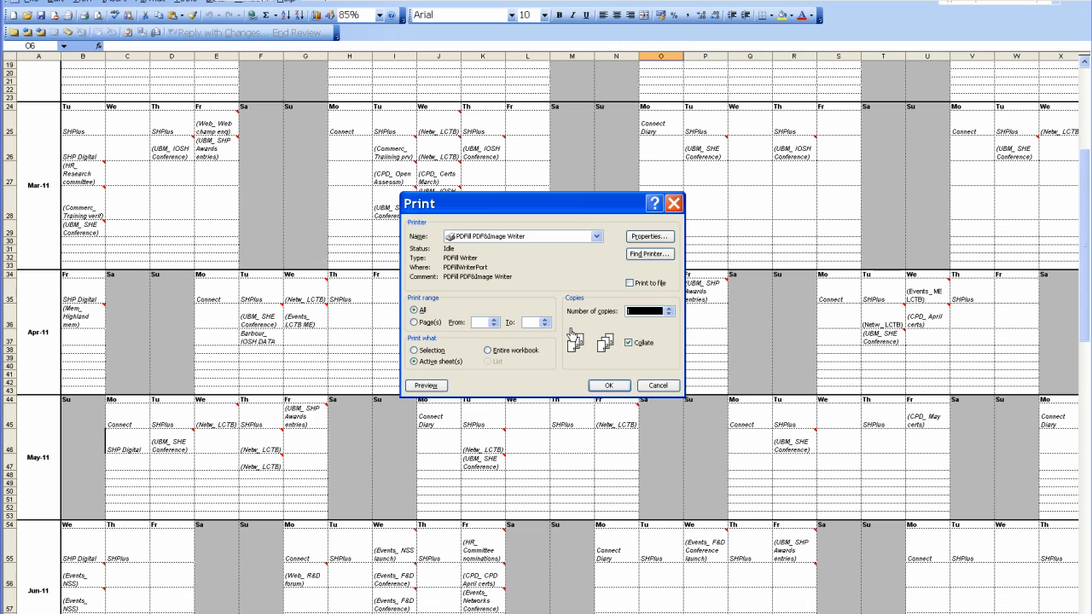
{"action": "left_click", "coordinate": [609, 386]}
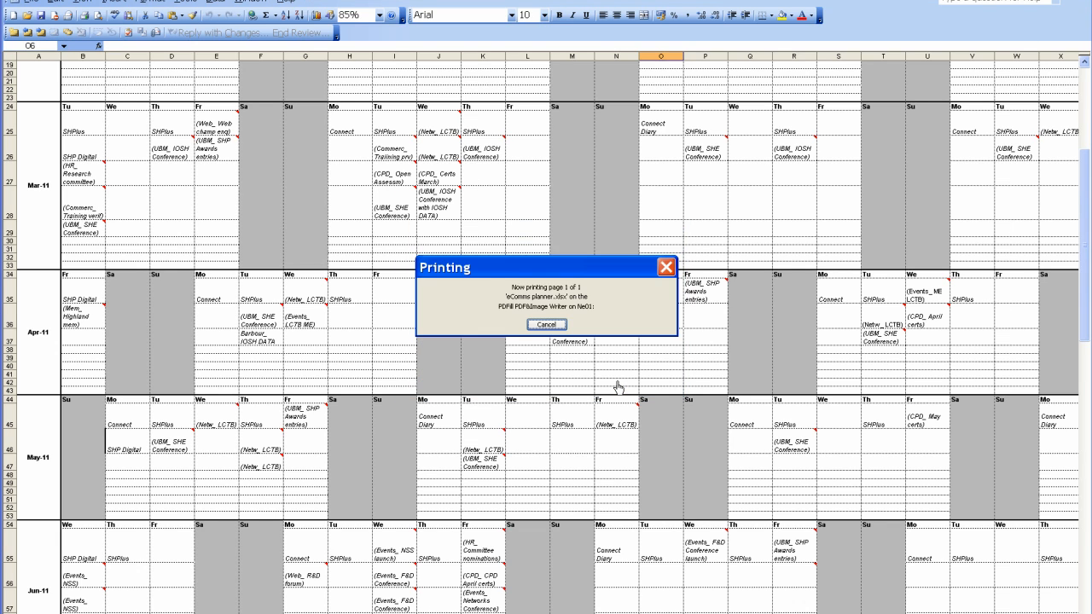
{"action": "left_click", "coordinate": [546, 324]}
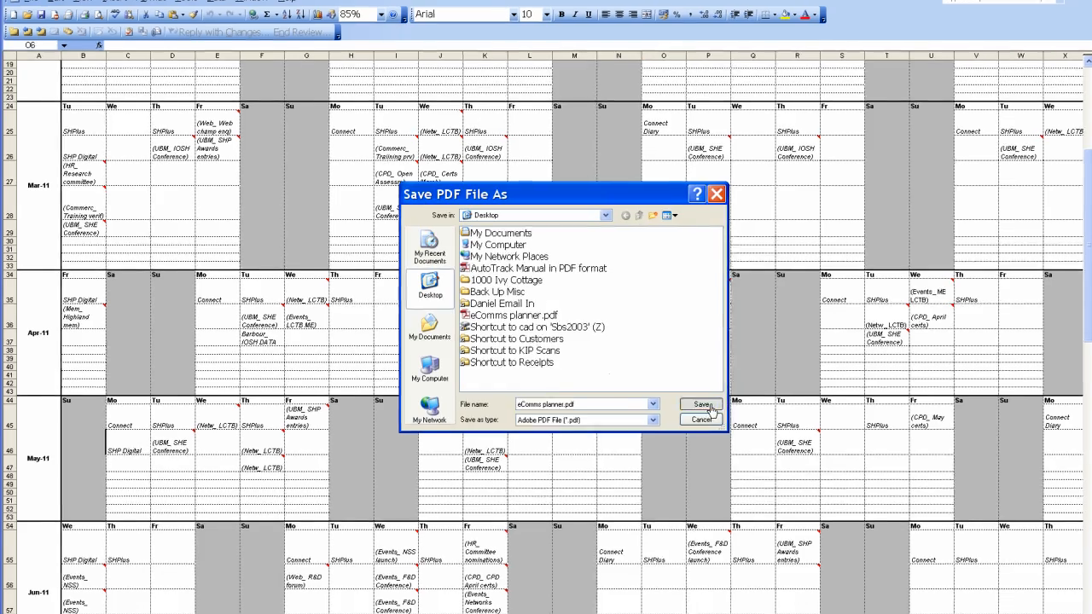
Step: Confirm the save, keeping the Desktop location and the name eComms planner.pdf
{"action": "left_click", "coordinate": [701, 404]}
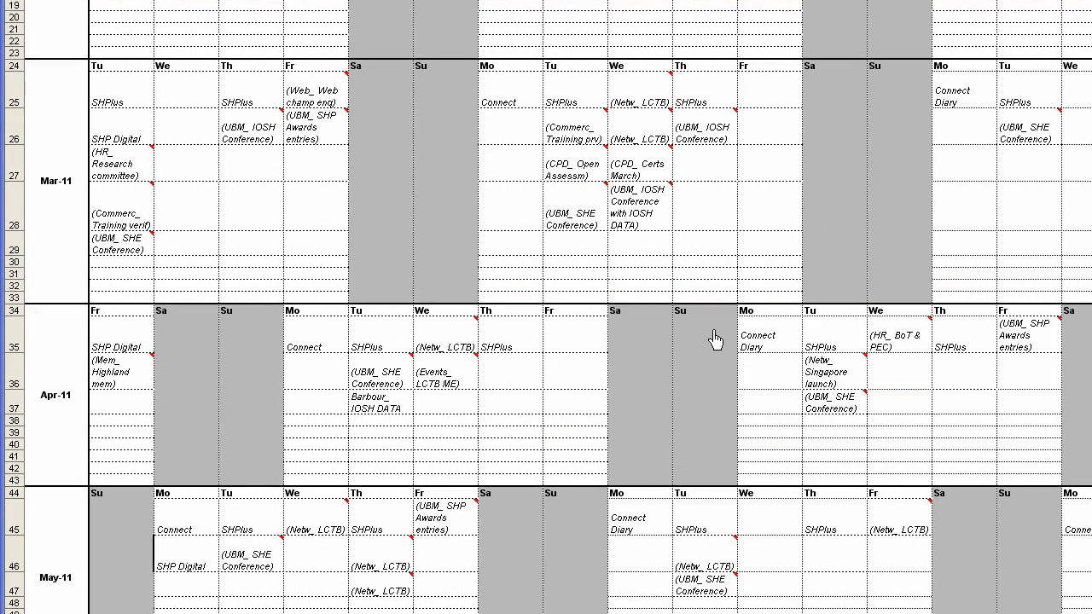
{"action": "mouse_move", "coordinate": [687, 333]}
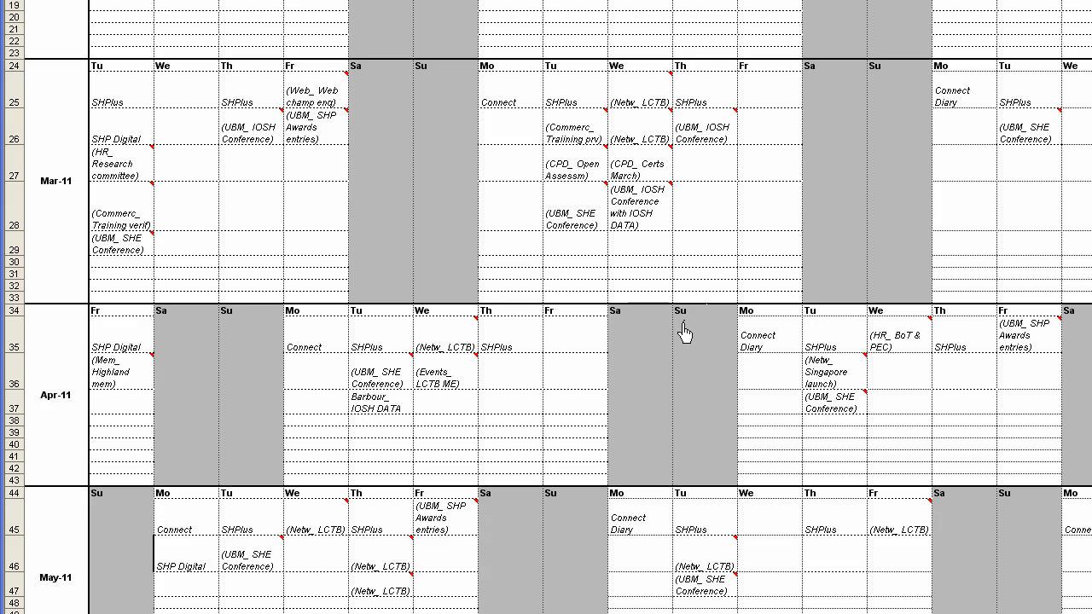
{"action": "mouse_move", "coordinate": [594, 334]}
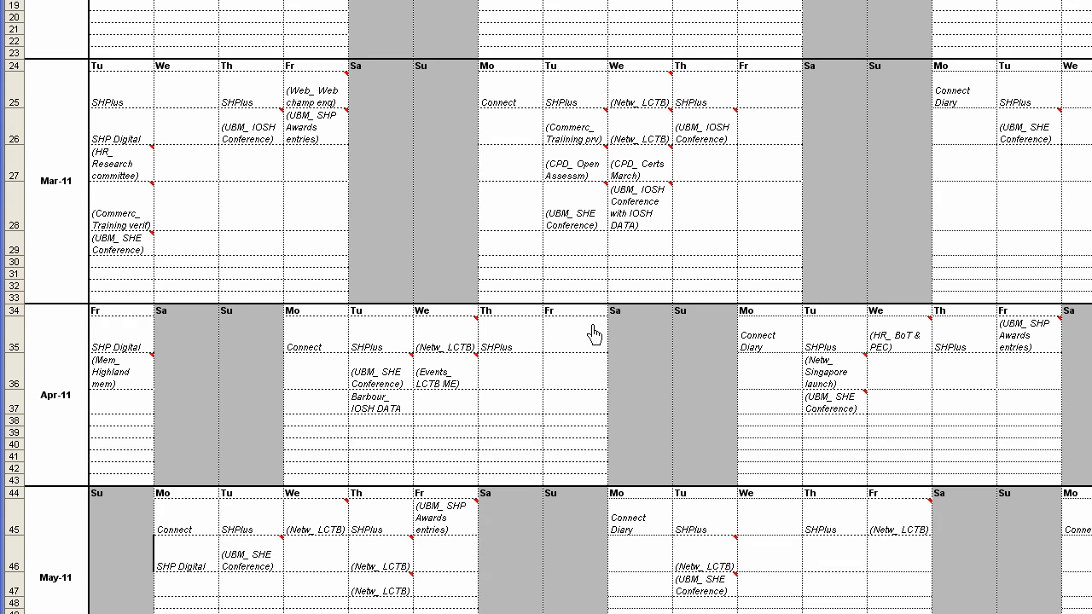
{"action": "mouse_move", "coordinate": [580, 333]}
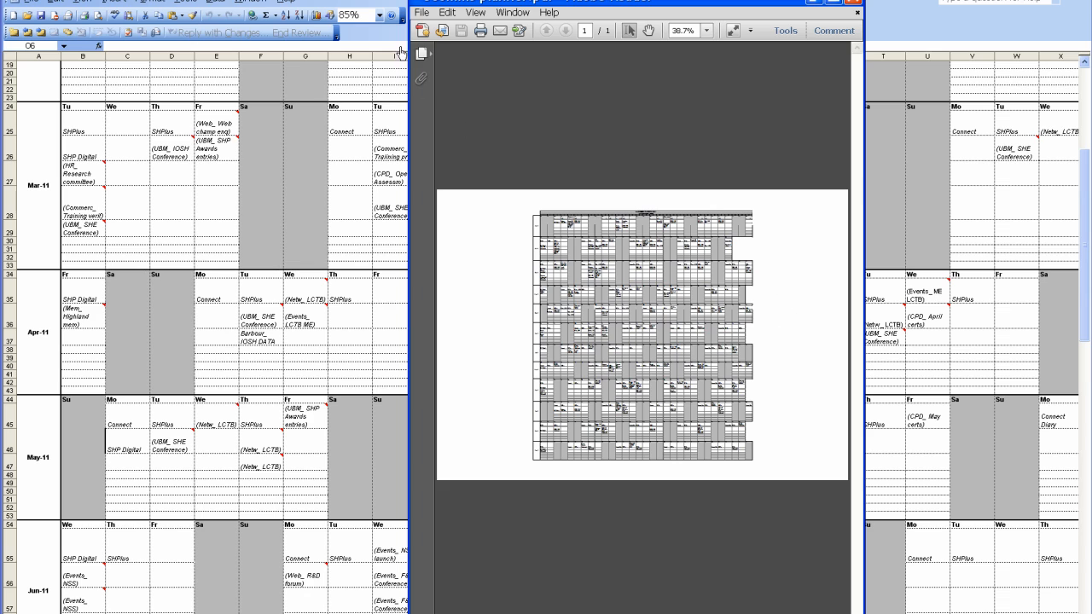
Step: Open Adobe Reader's File menu with eComms planner.pdf displayed
{"action": "left_click", "coordinate": [421, 12]}
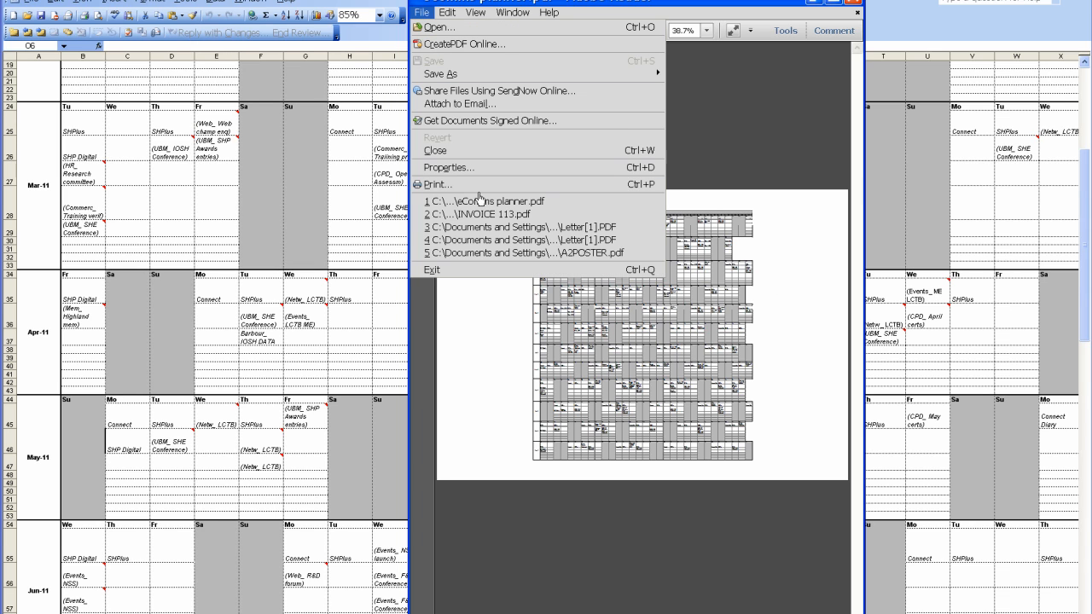
{"action": "mouse_move", "coordinate": [437, 185]}
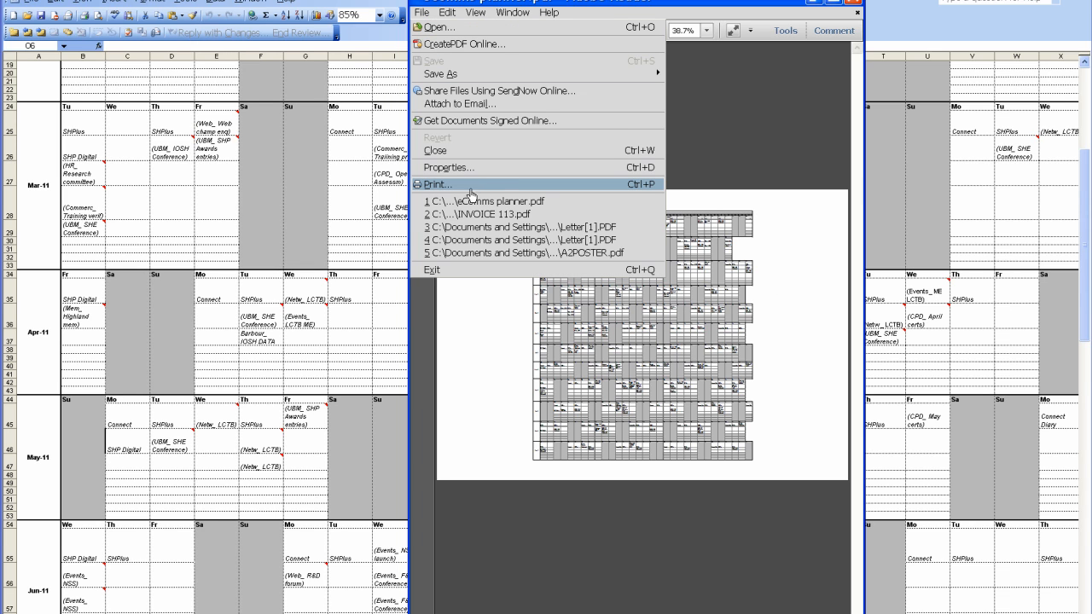
{"action": "mouse_move", "coordinate": [774, 363]}
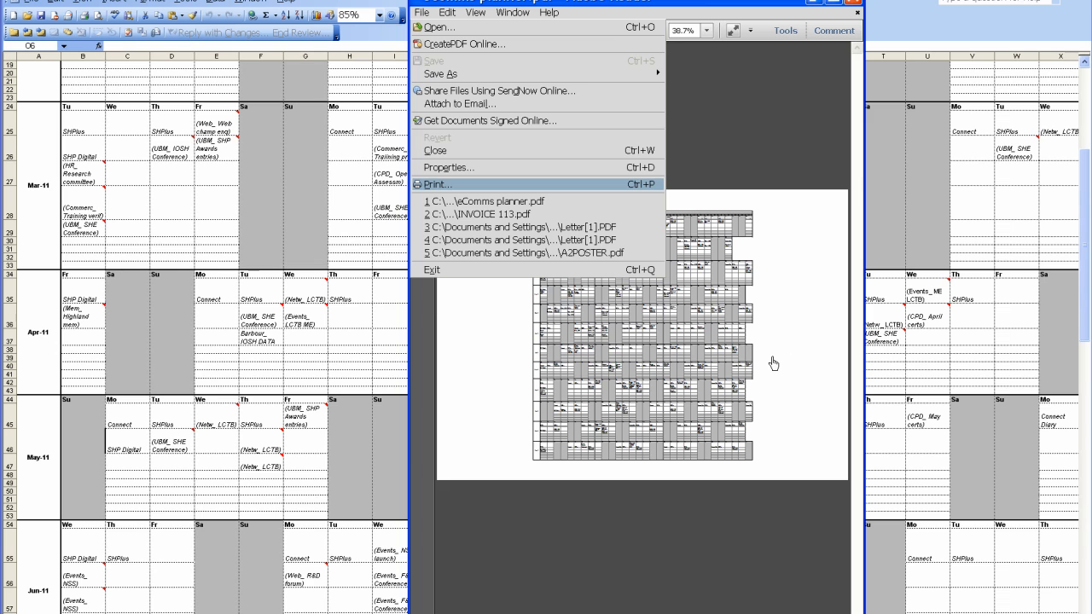
{"action": "mouse_move", "coordinate": [647, 288]}
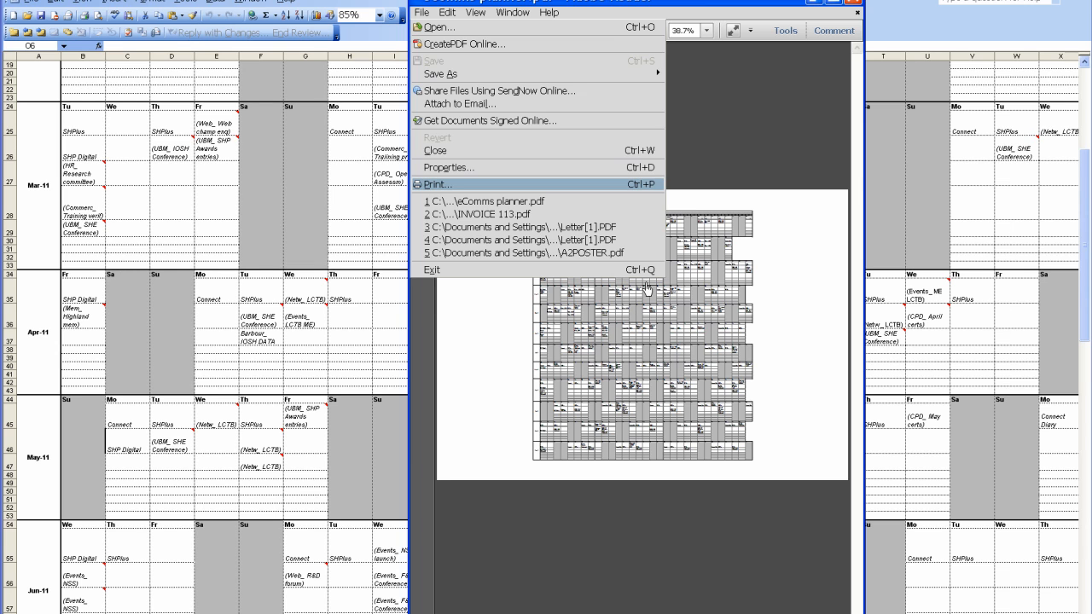
Step: Print to the HP DesignJet 500 42+HPGL2 Card with Page Scaling set to None
{"action": "left_click", "coordinate": [436, 184]}
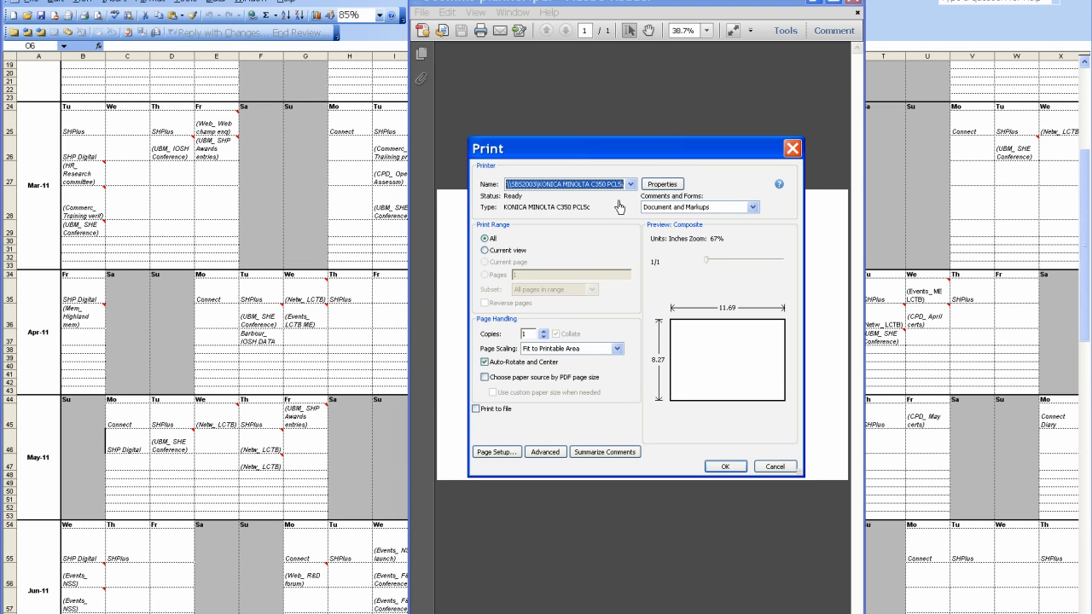
{"action": "left_click", "coordinate": [630, 184]}
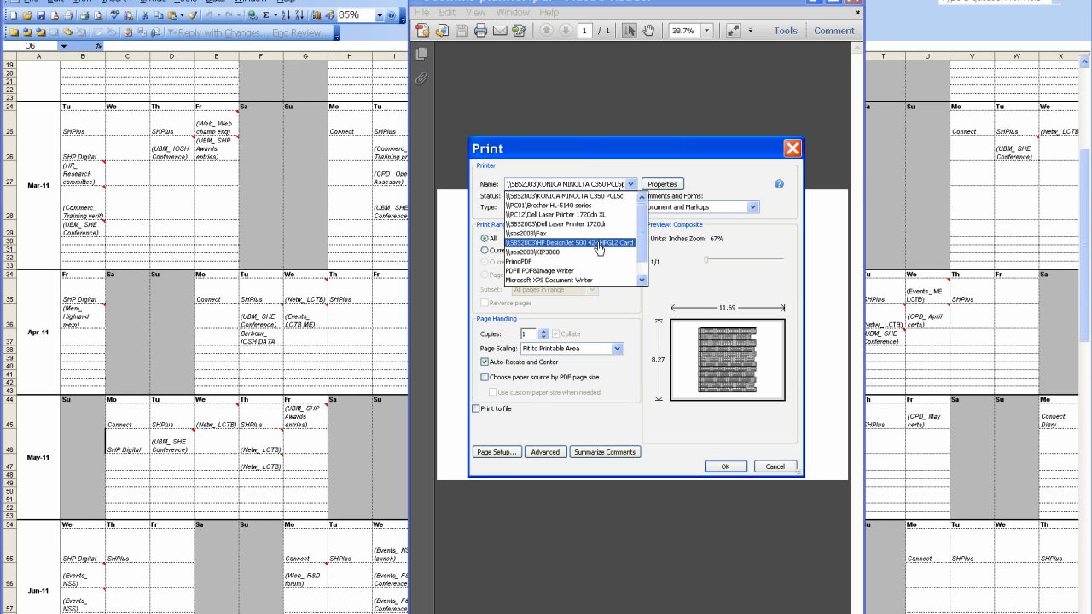
{"action": "left_click", "coordinate": [566, 243]}
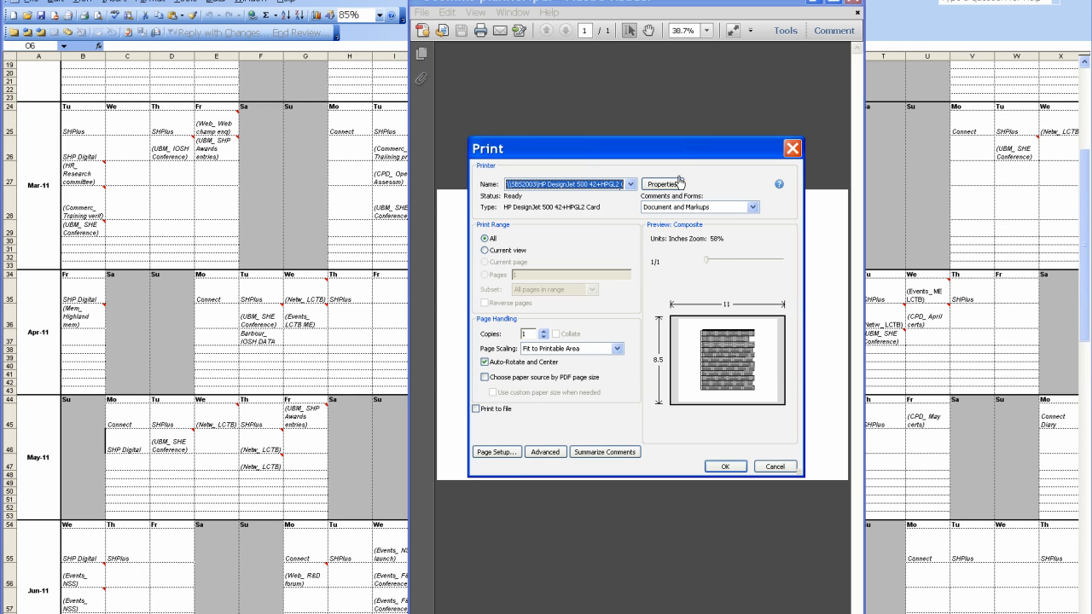
{"action": "left_click", "coordinate": [663, 184]}
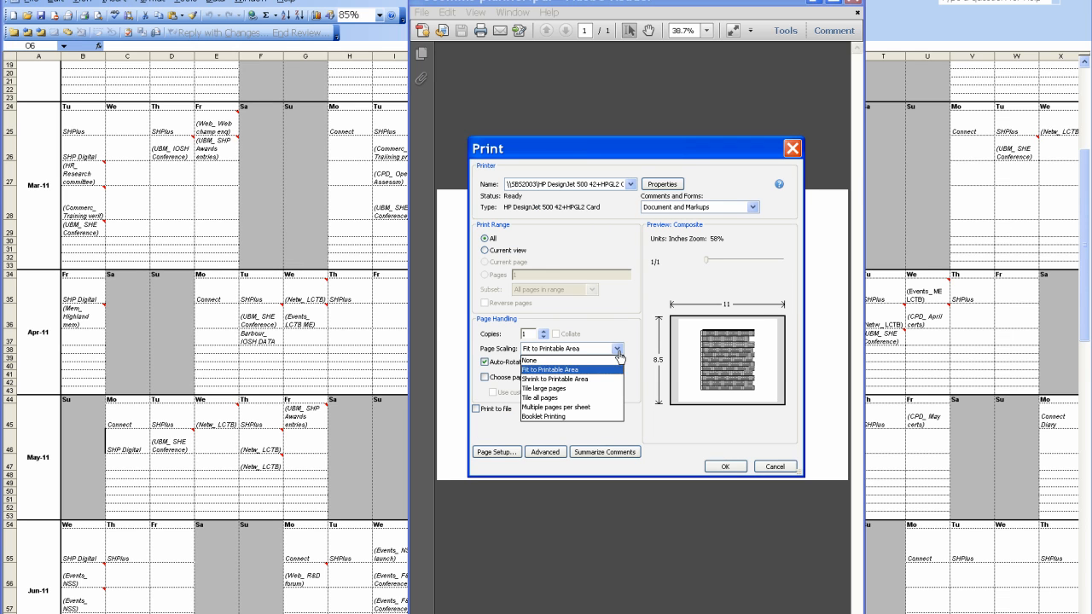
{"action": "left_click", "coordinate": [529, 360]}
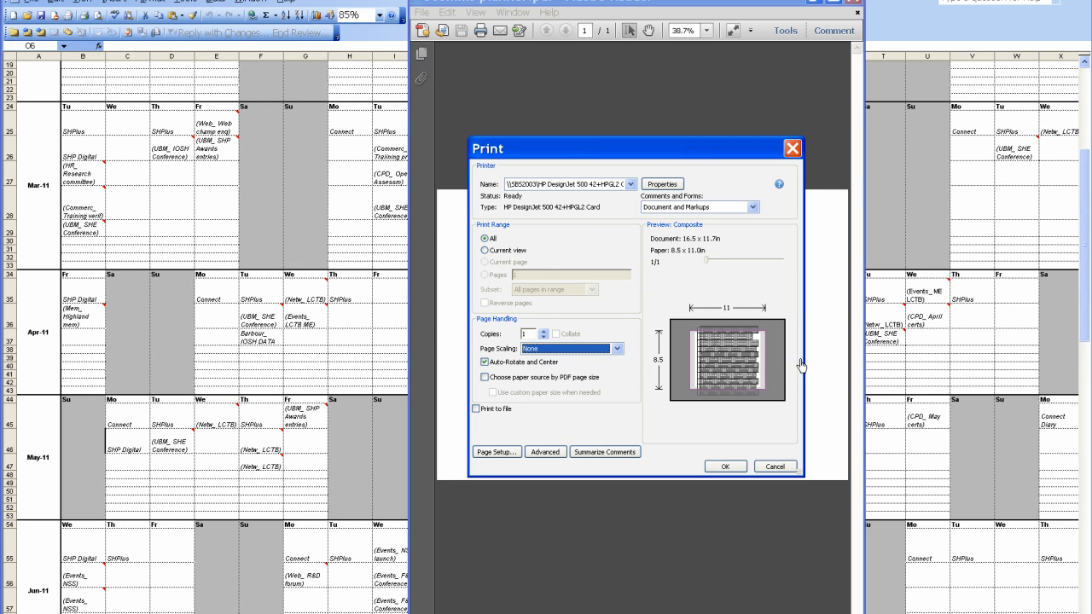
{"action": "mouse_move", "coordinate": [700, 258]}
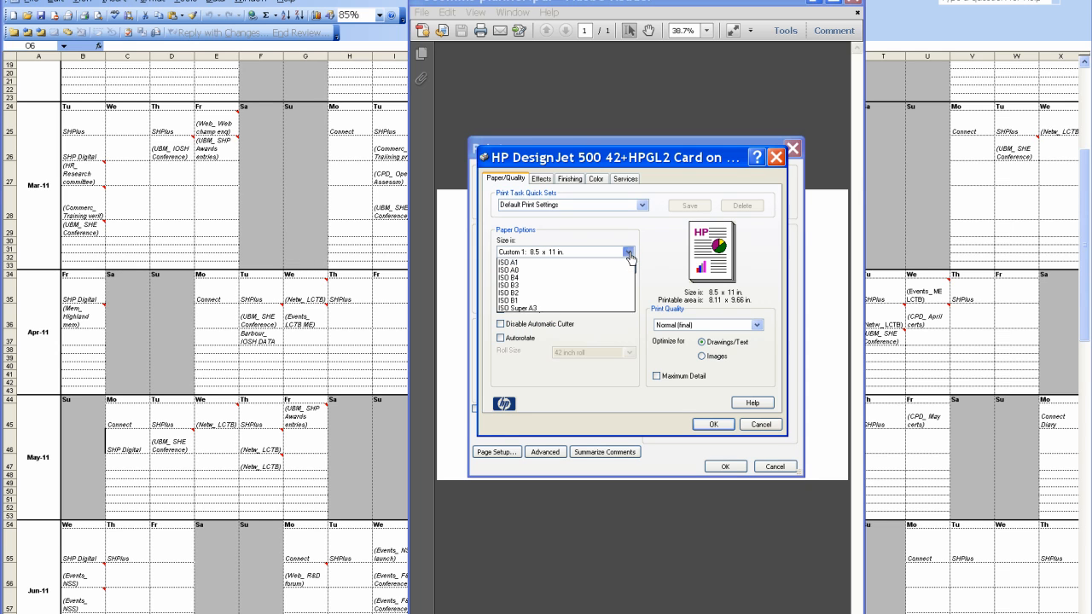
Step: Set the DesignJet properties to ISO A3 paper, small margins and landscape orientation
{"action": "left_click", "coordinate": [629, 251]}
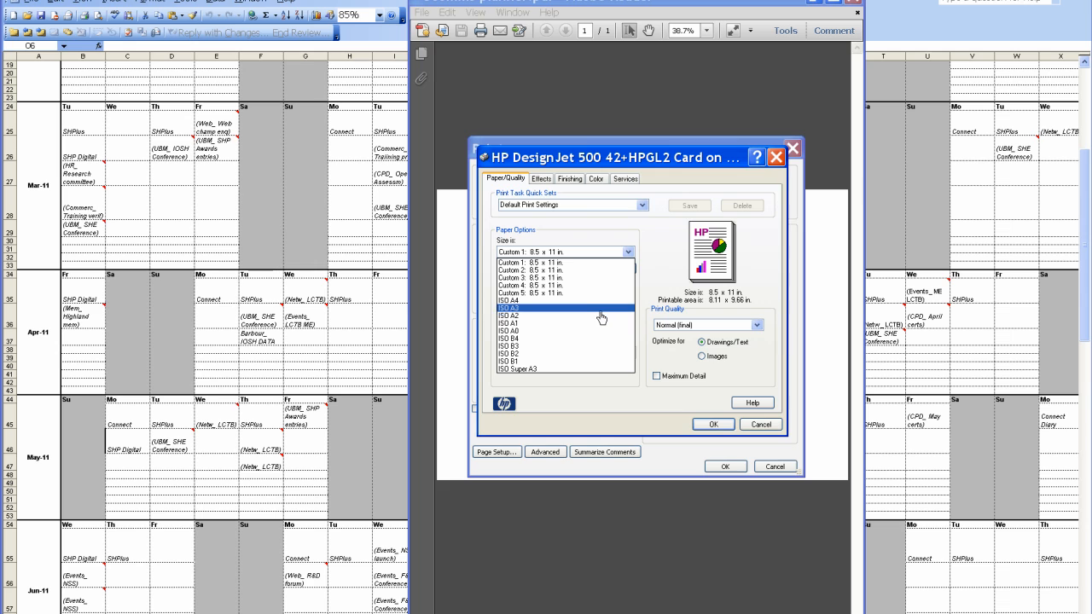
{"action": "left_click", "coordinate": [512, 307]}
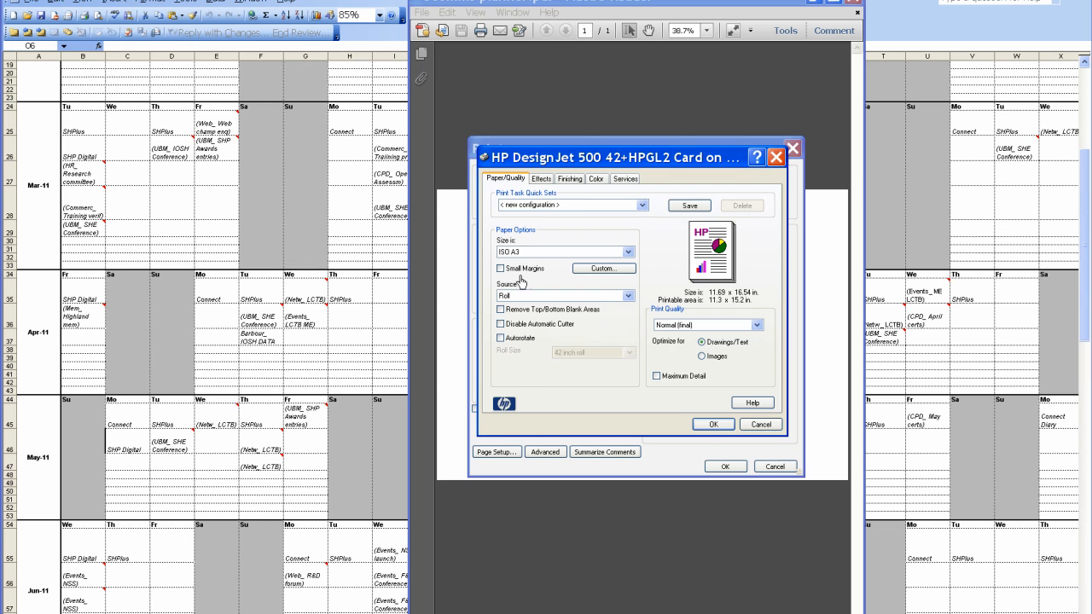
{"action": "left_click", "coordinate": [501, 268]}
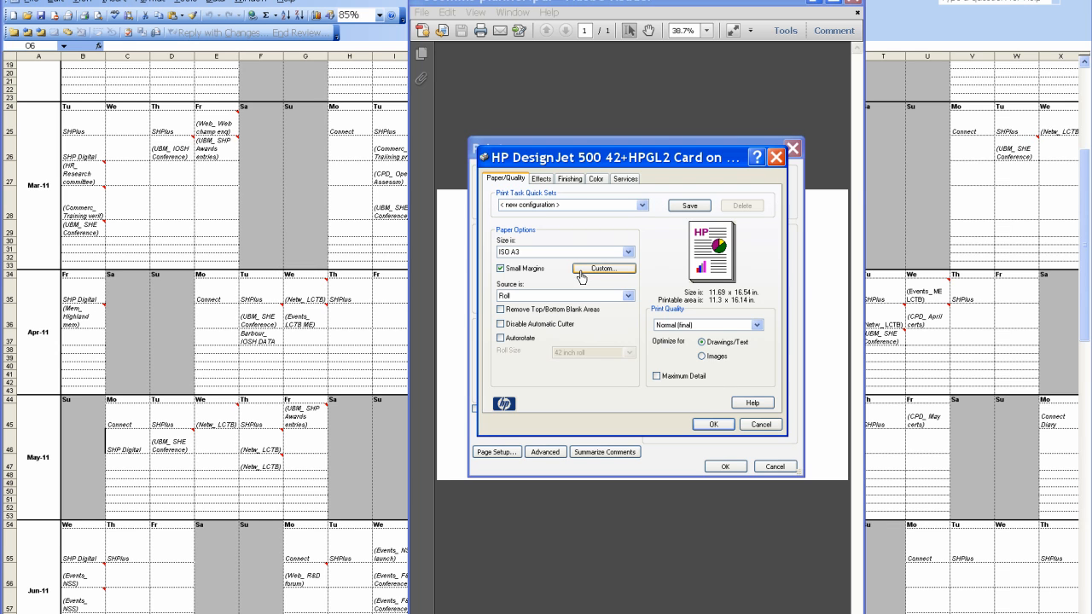
{"action": "left_click", "coordinate": [568, 179]}
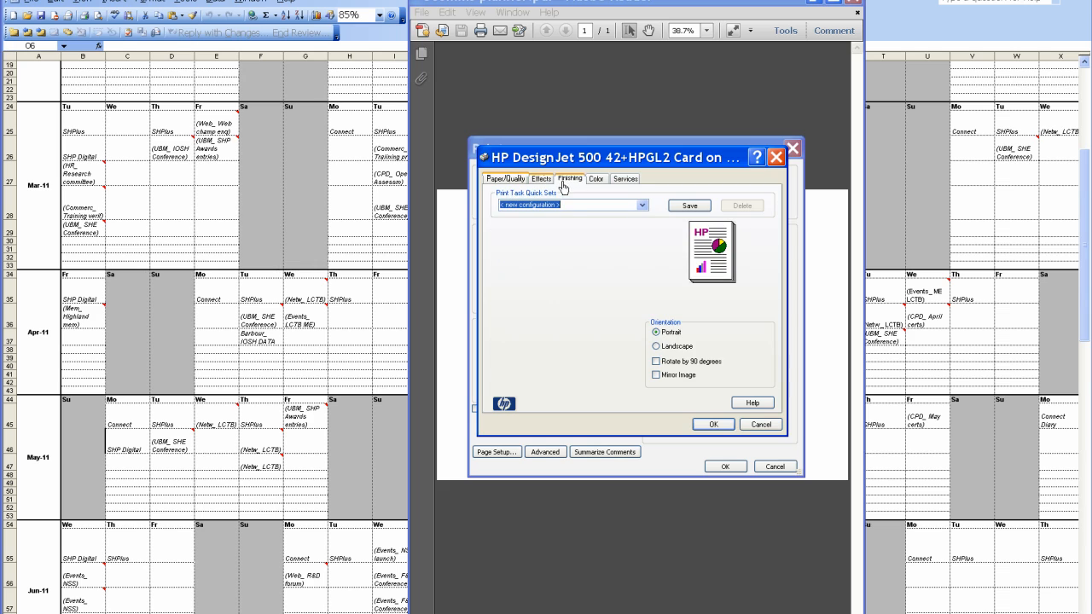
{"action": "left_click", "coordinate": [656, 345]}
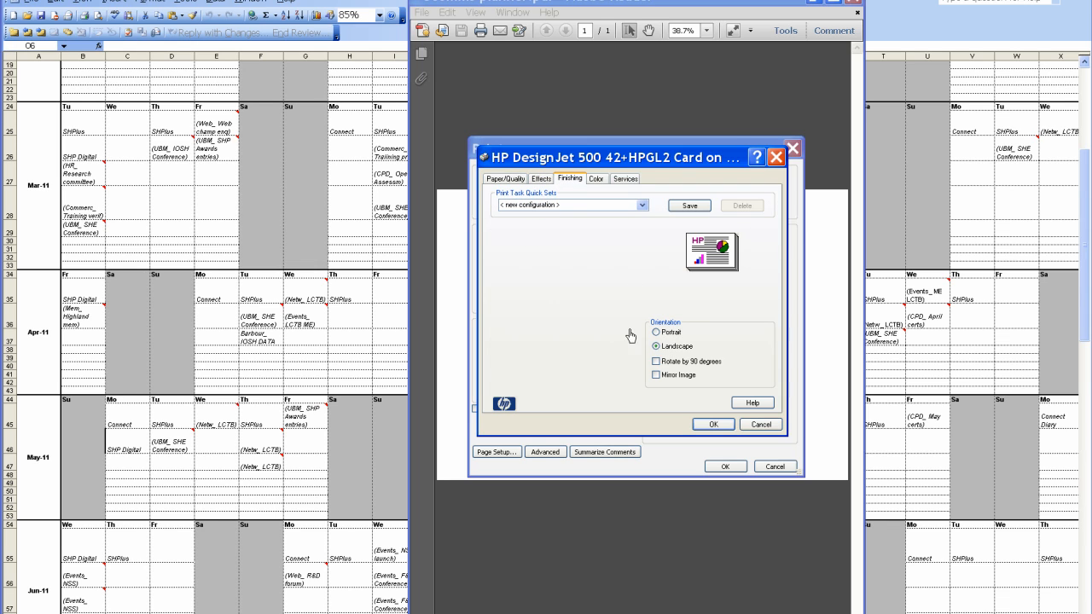
{"action": "mouse_move", "coordinate": [647, 342]}
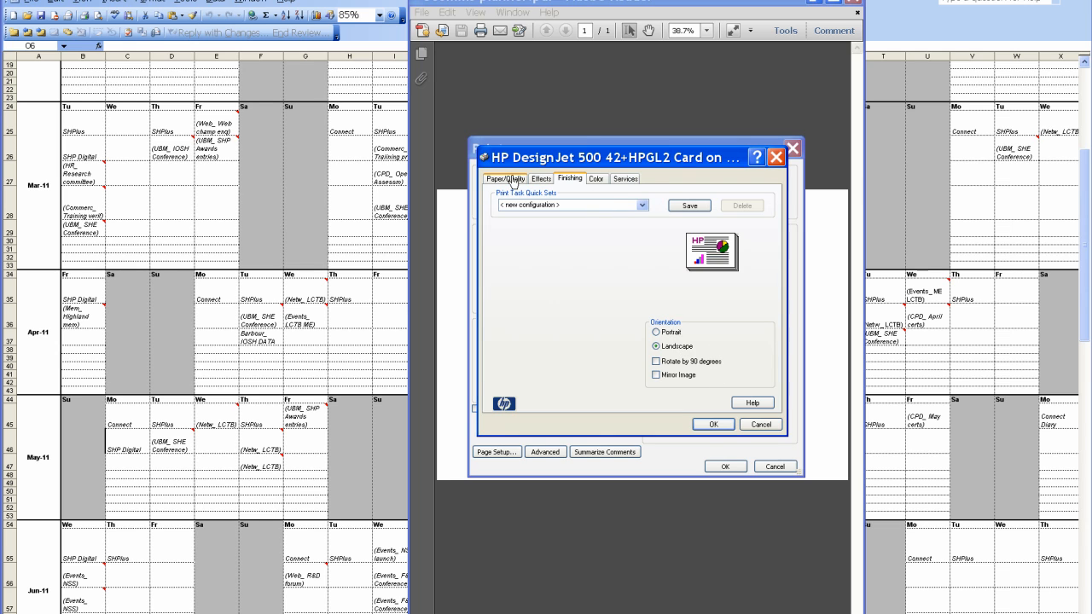
{"action": "left_click", "coordinate": [714, 424]}
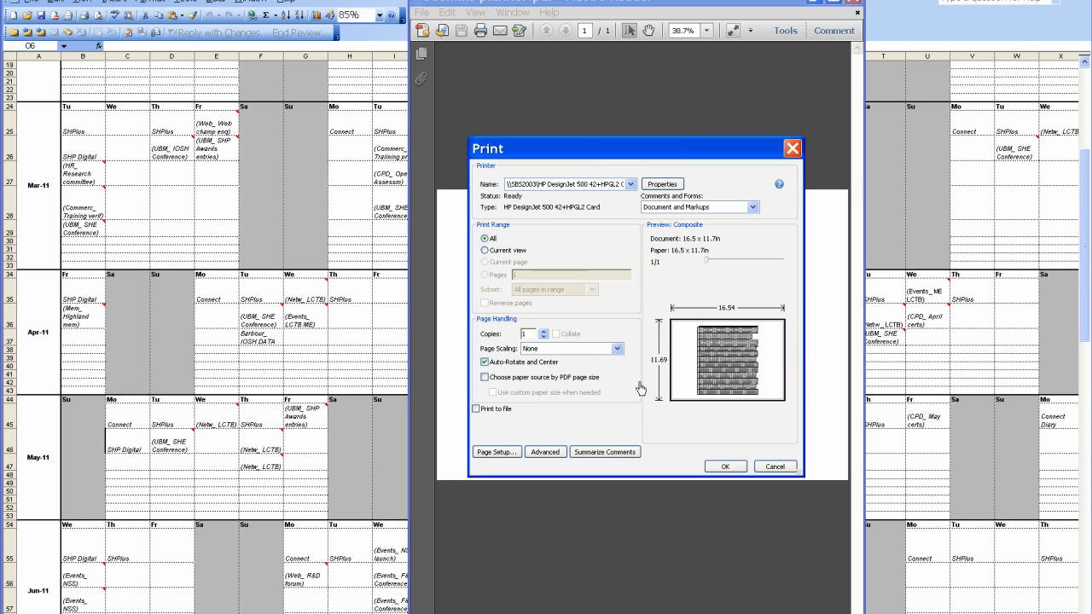
Step: Change Page Scaling from None to Fit to Printable Area, giving a 97% preview
{"action": "left_click", "coordinate": [568, 349]}
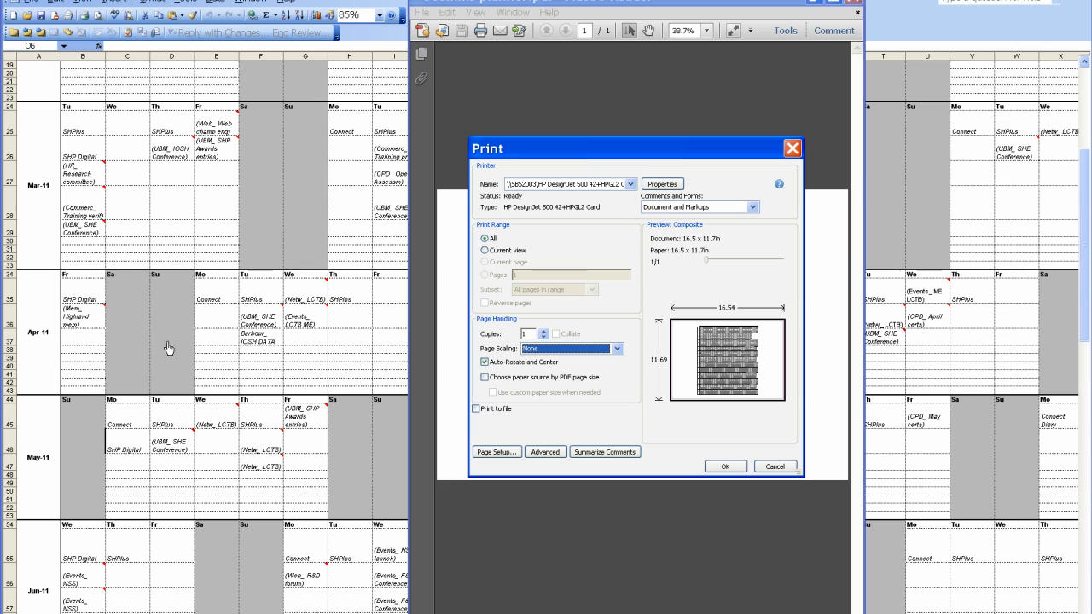
{"action": "left_click", "coordinate": [617, 349]}
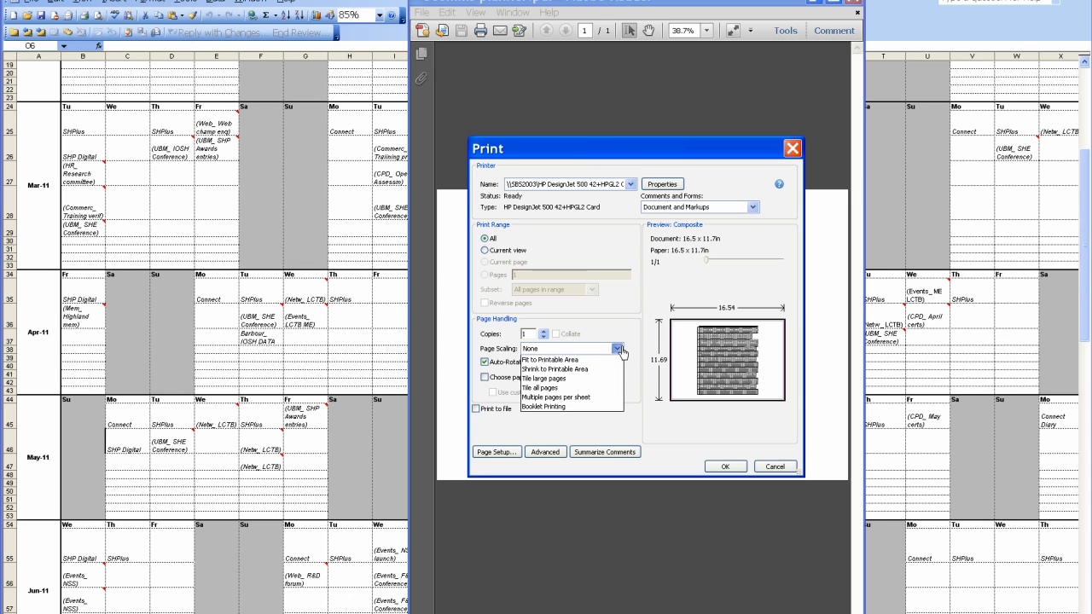
{"action": "left_click", "coordinate": [550, 359]}
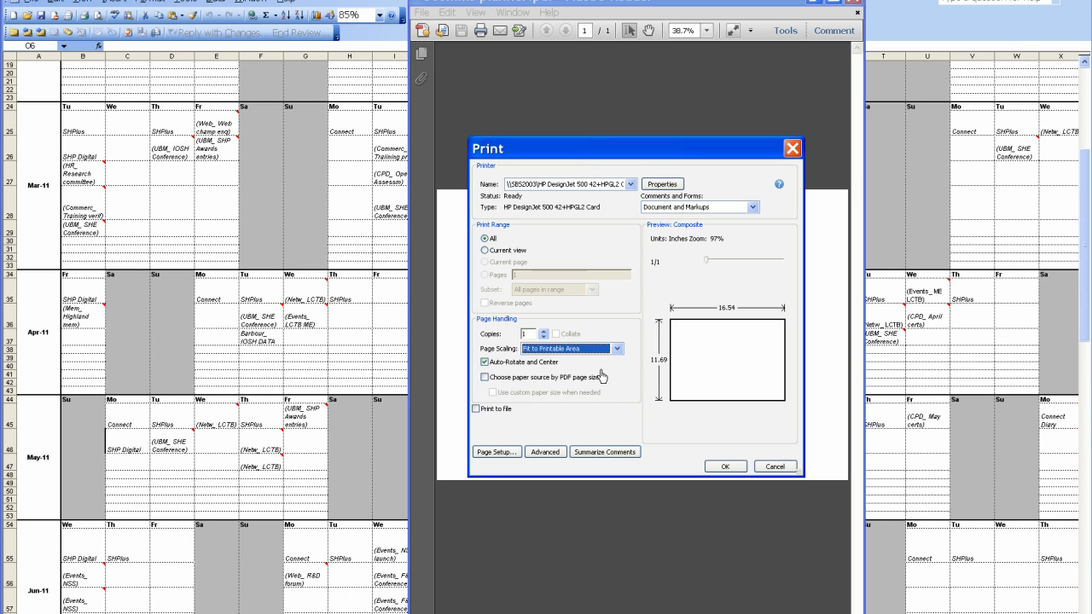